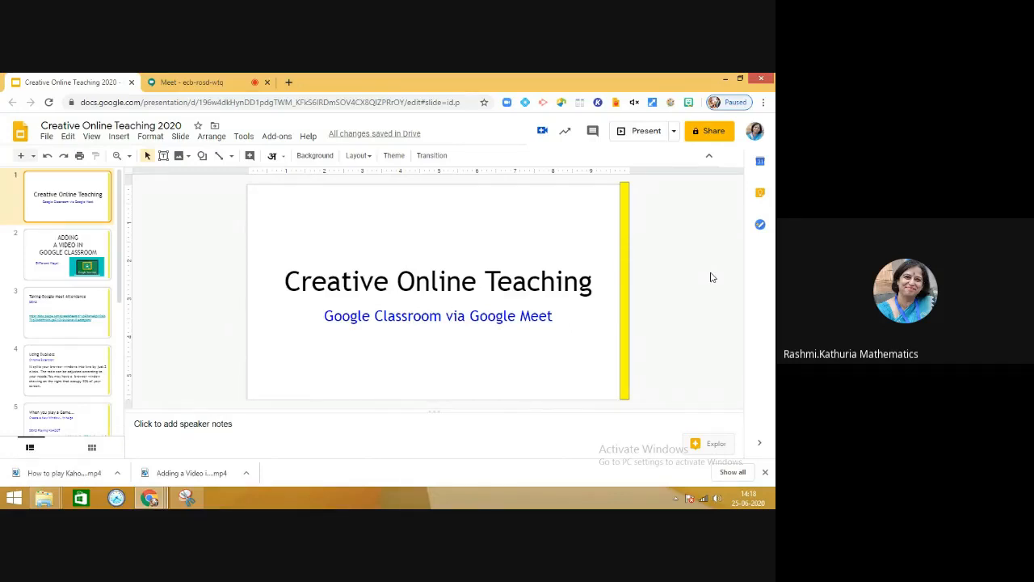
mouse_move(457, 259)
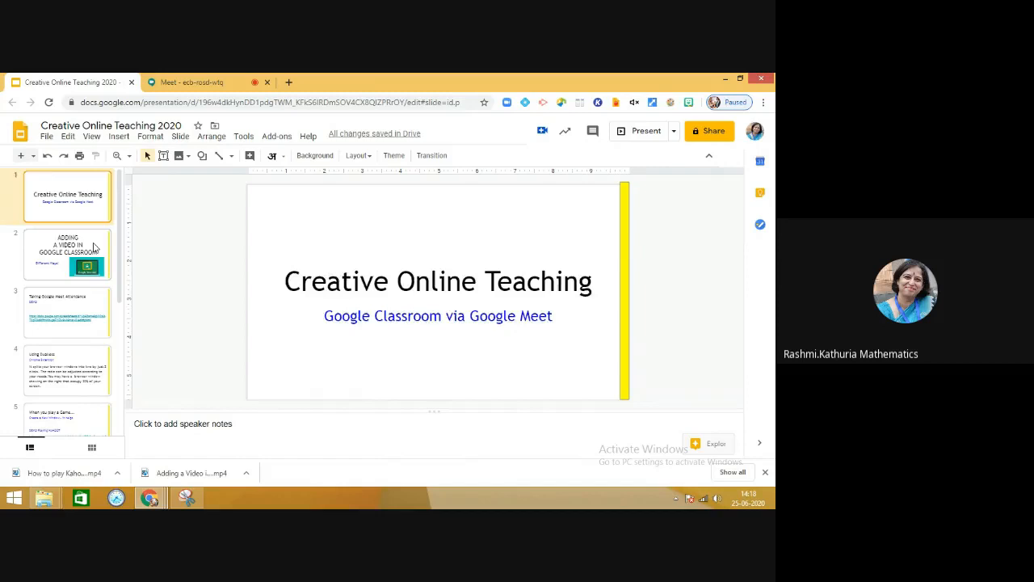
Display the second slide, 'Adding a Video in Google Classroom', in the slide deck.
left_click(67, 254)
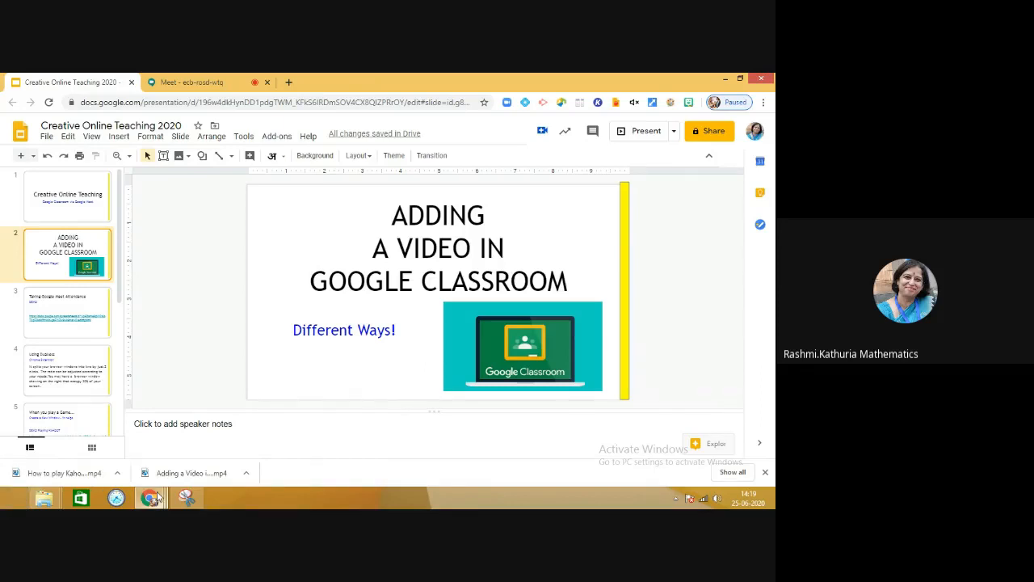
mouse_move(149, 497)
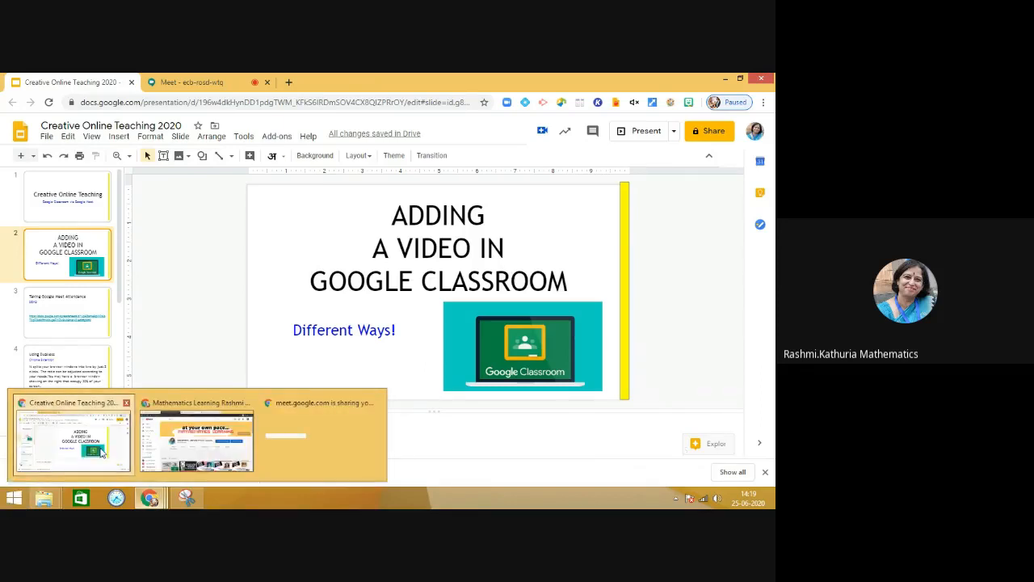
mouse_move(180, 462)
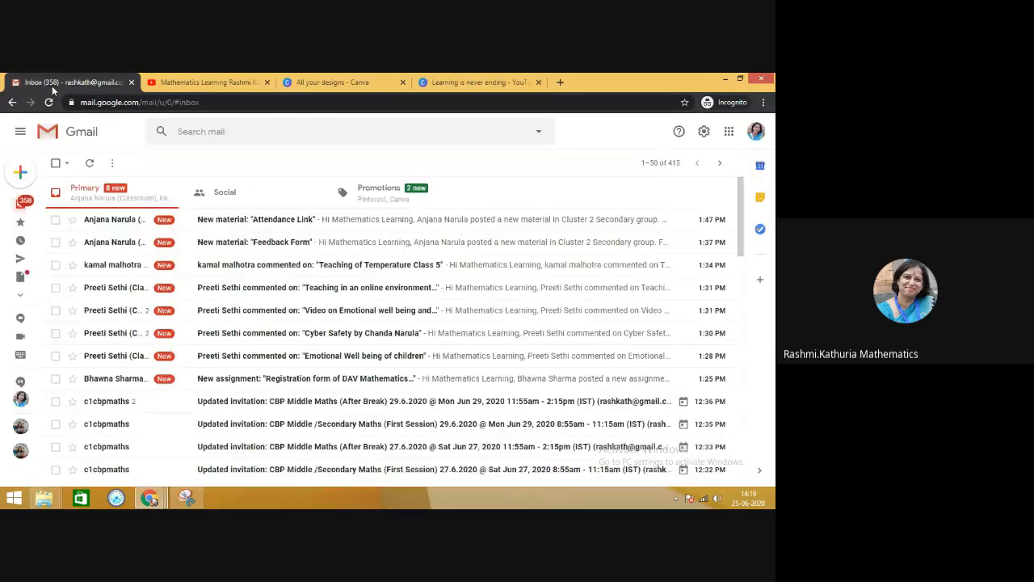
Launch Google Classroom in a new tab from Gmail's Google apps grid.
left_click(728, 131)
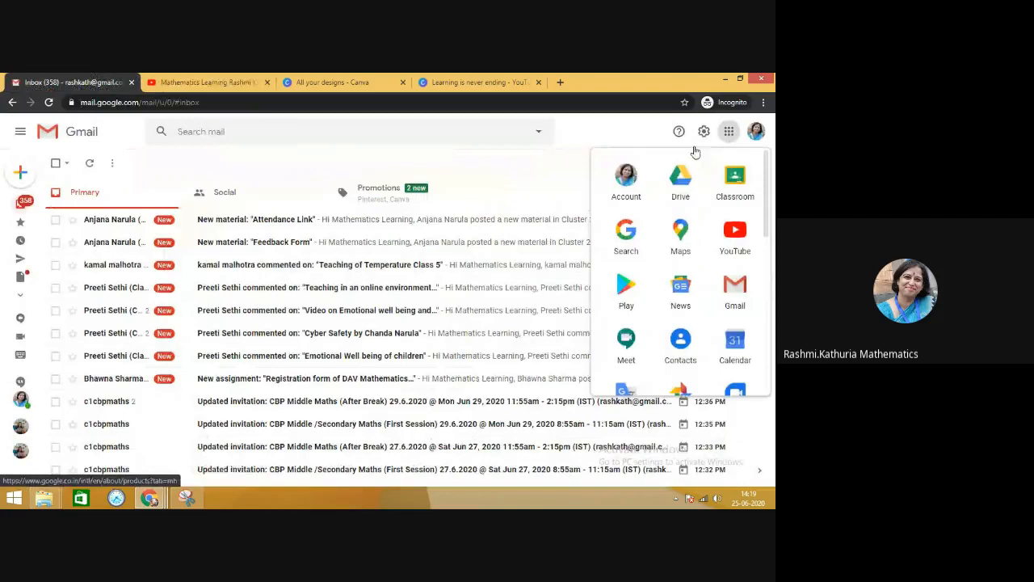
left_click(734, 178)
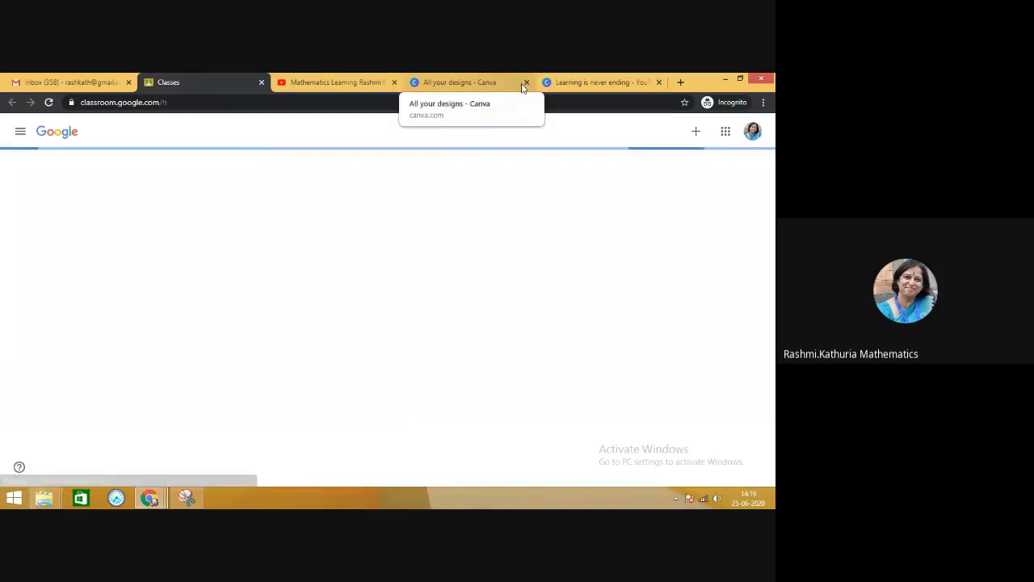
Close the Canva tab and start a new Material from Maths 8A's Classwork page.
left_click(526, 82)
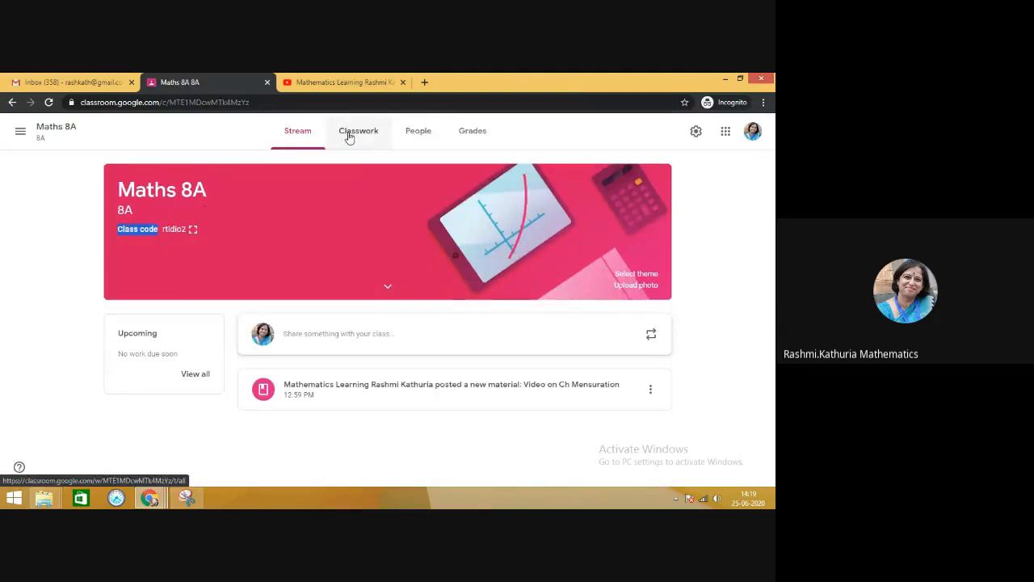
left_click(358, 131)
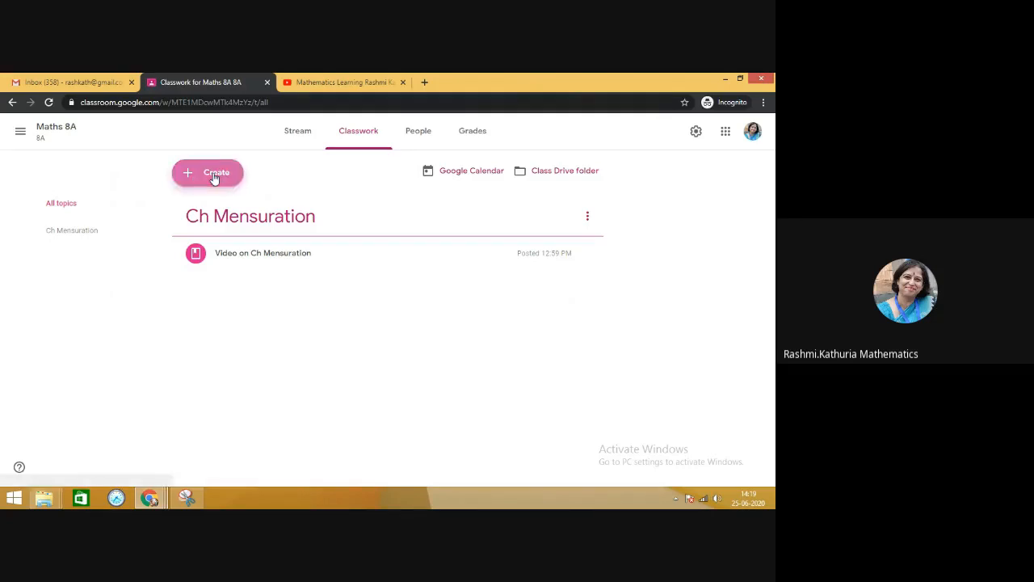
left_click(208, 172)
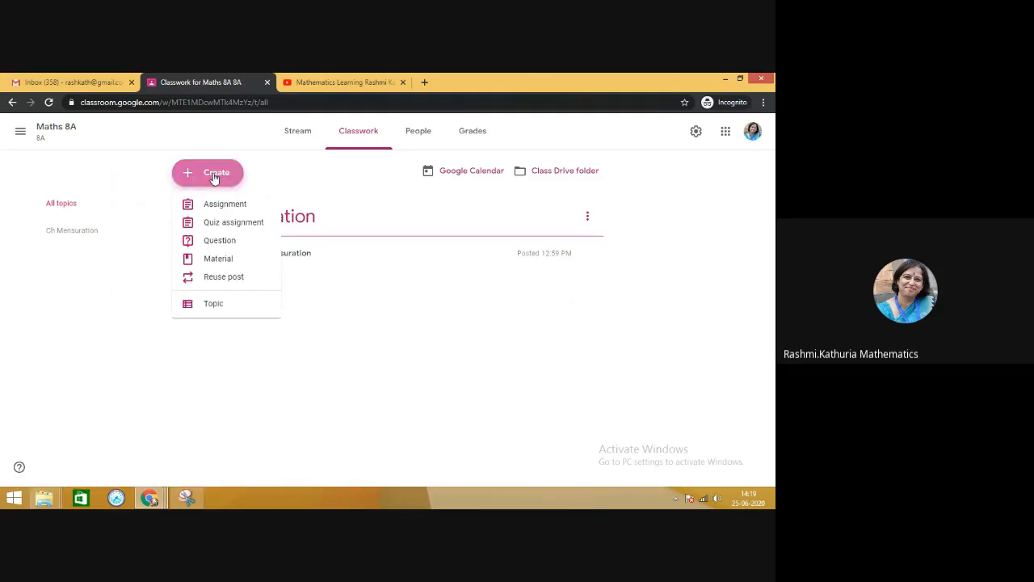
mouse_move(218, 259)
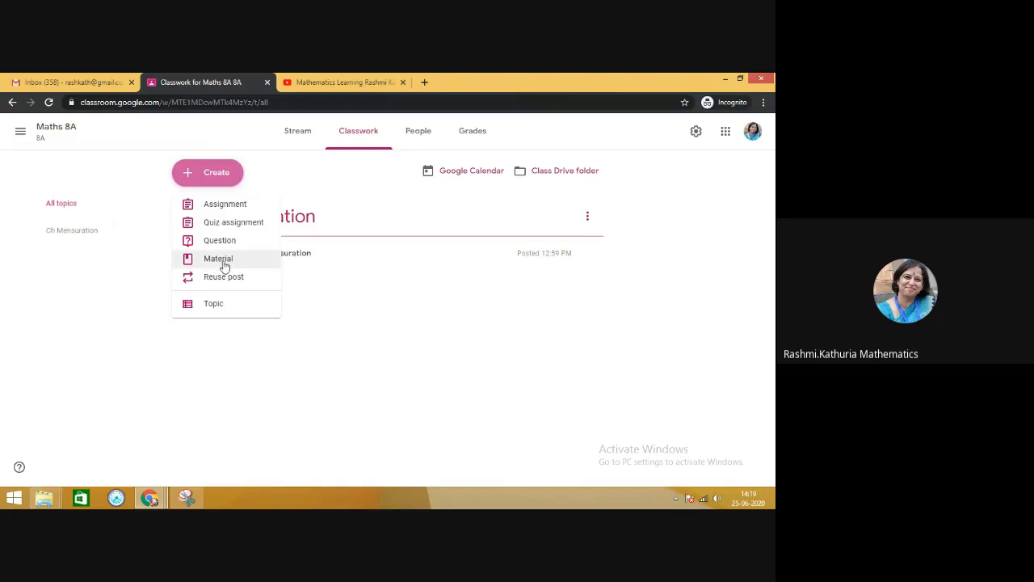
left_click(217, 258)
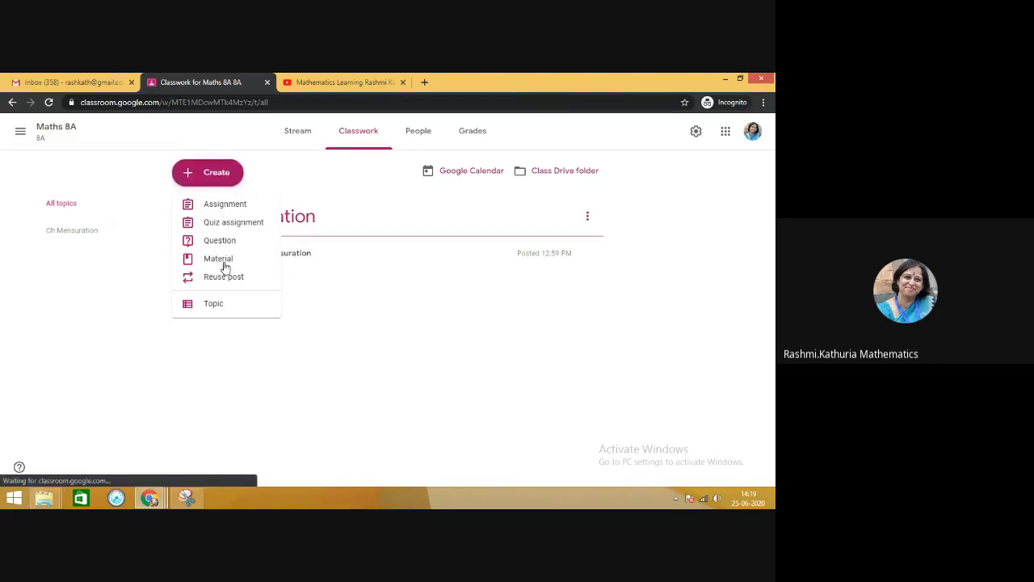
Enter 'Video on Mensuration' as the new material's title.
left_click(218, 259)
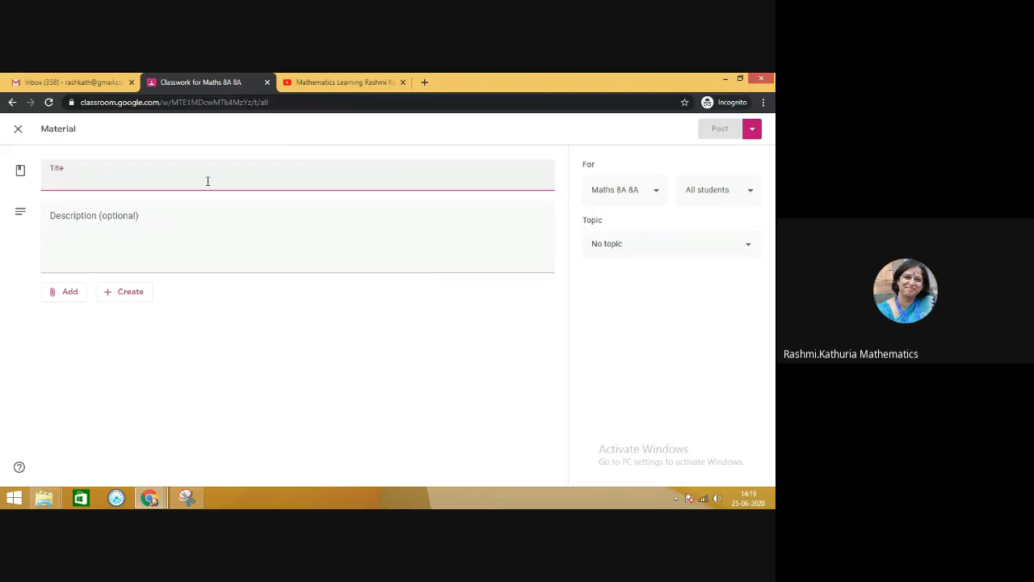
type("Video")
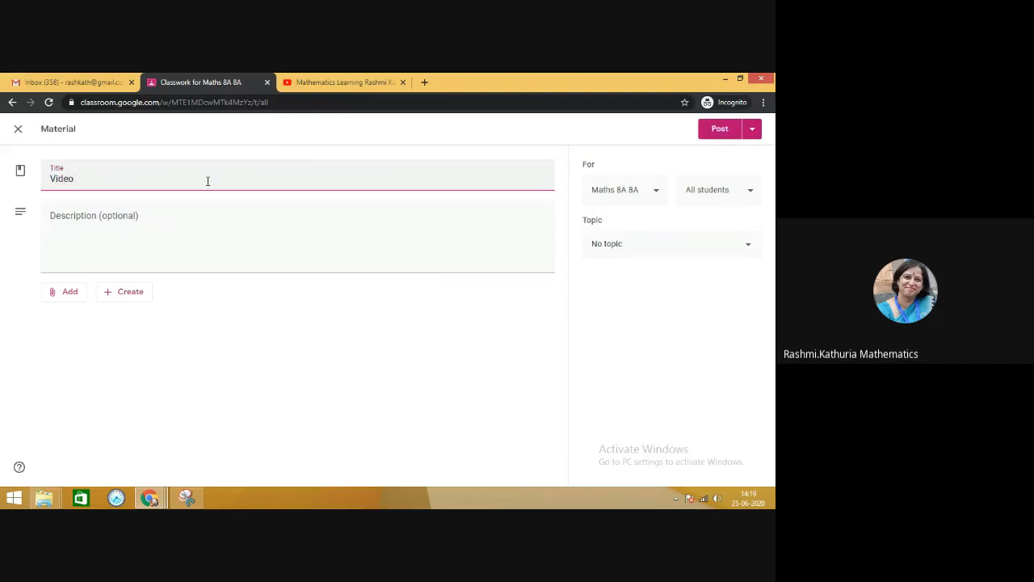
type("on")
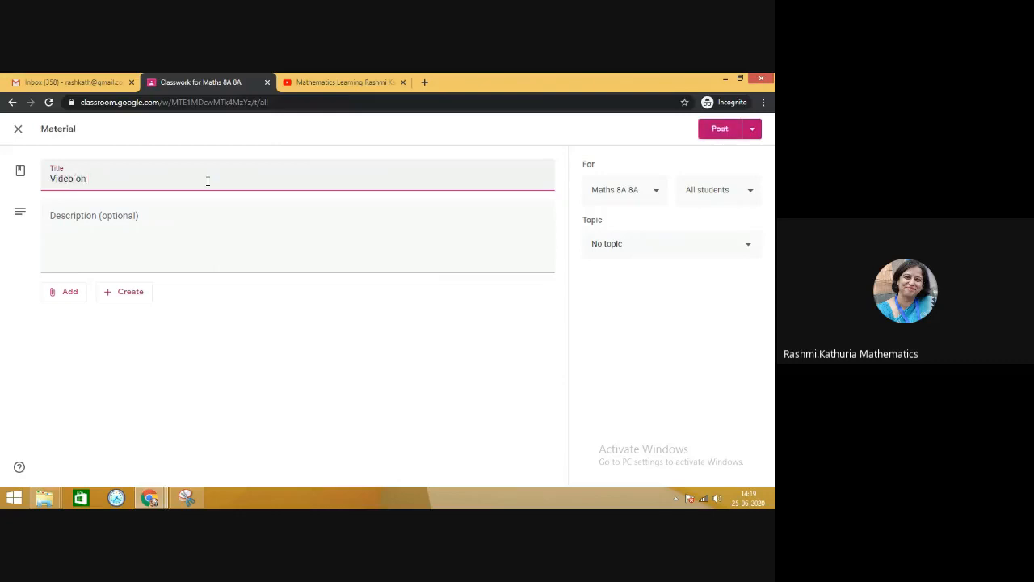
type("Mensu")
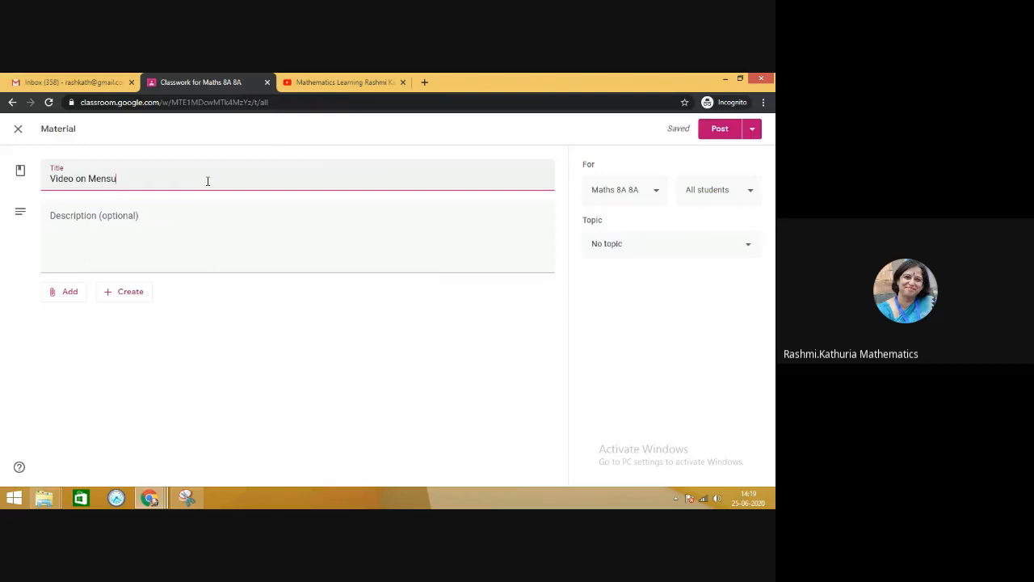
type("ratio")
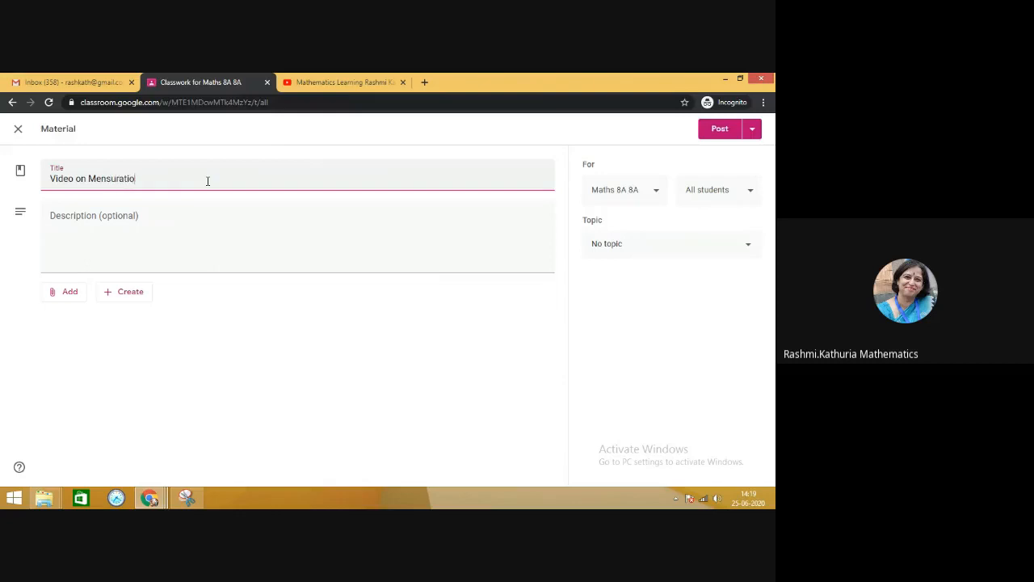
type("n")
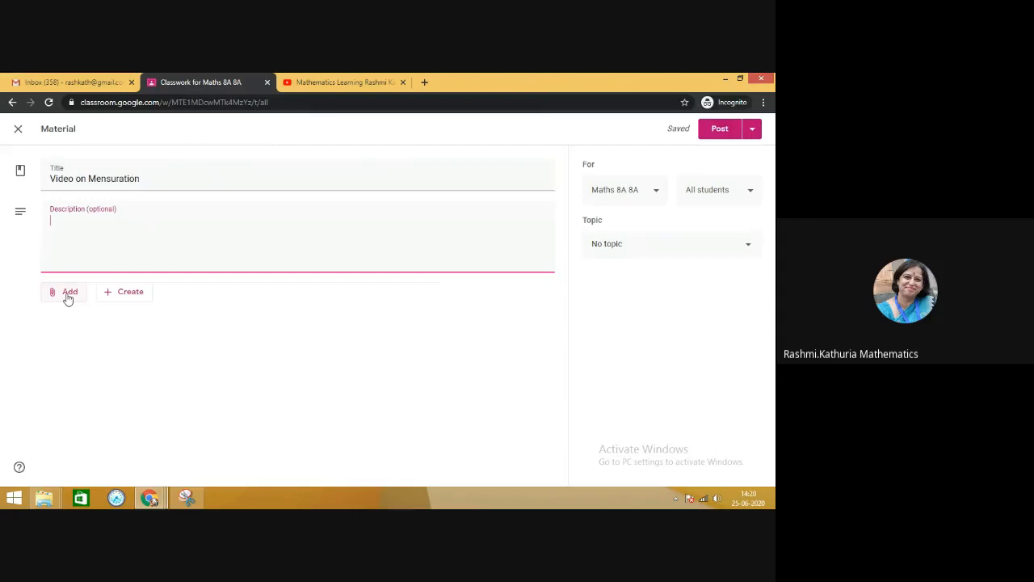
Browse My Drive in the Google Drive picker, then close it without attaching anything.
left_click(70, 292)
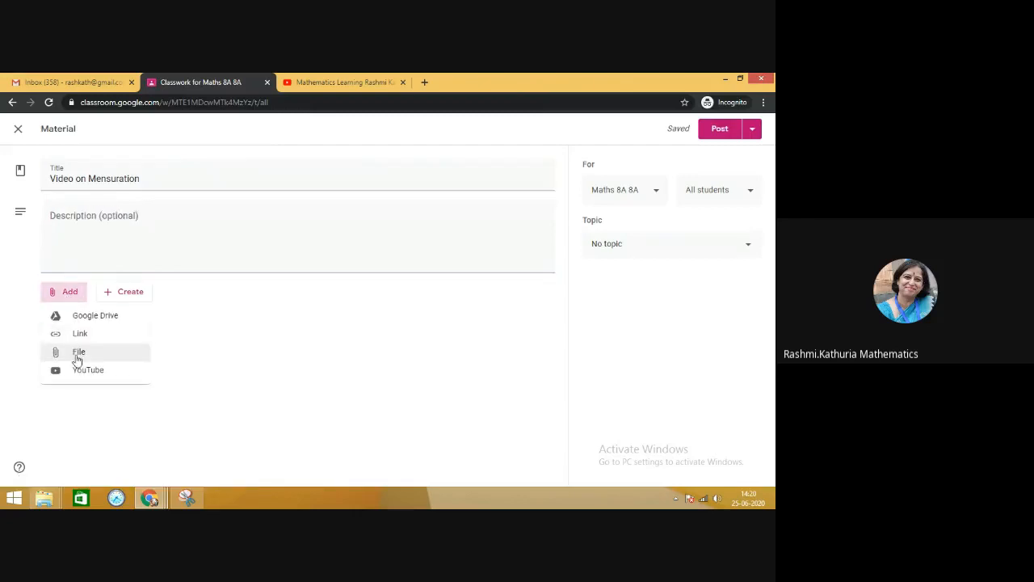
mouse_move(81, 333)
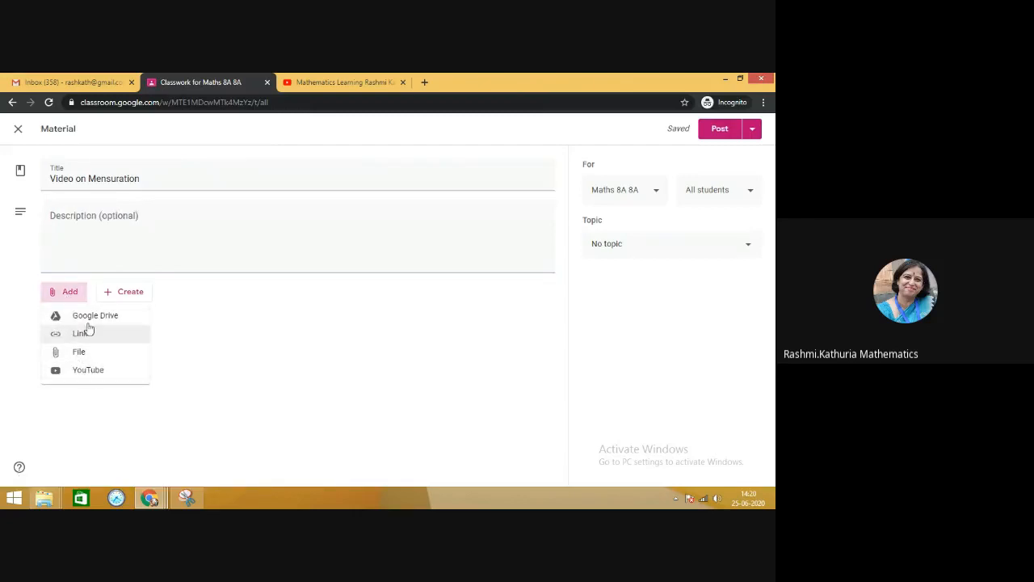
mouse_move(94, 315)
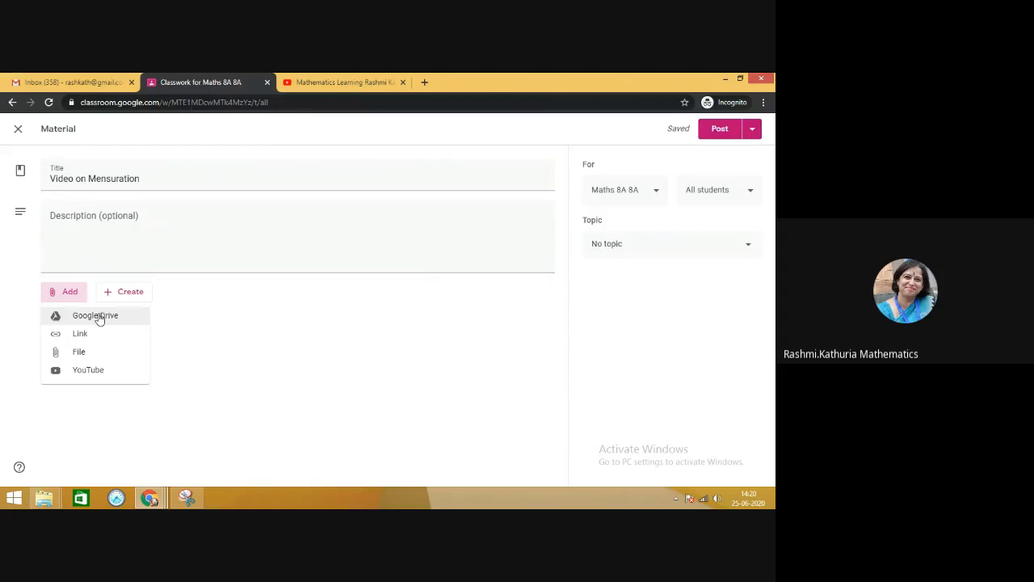
mouse_move(101, 329)
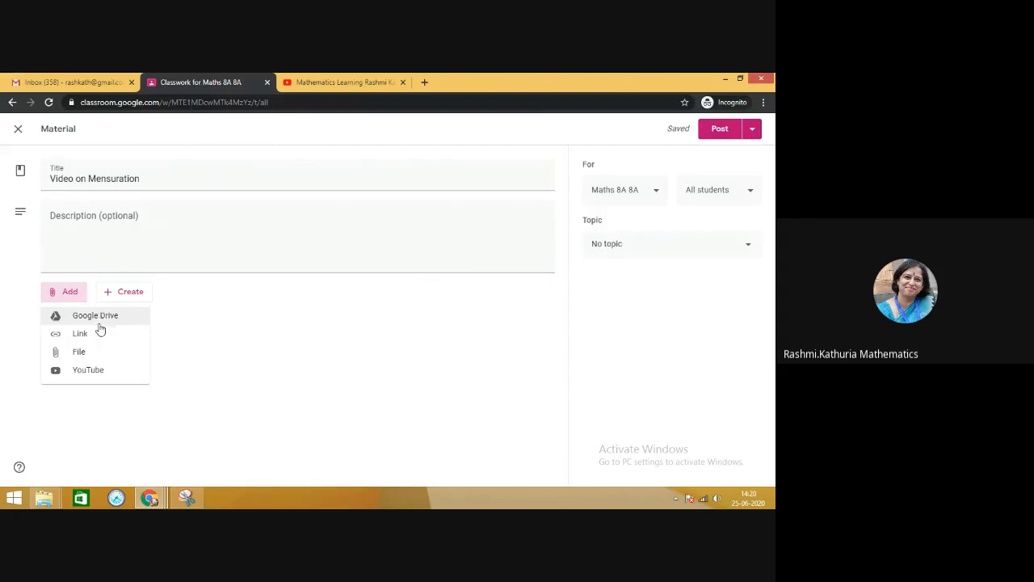
mouse_move(113, 317)
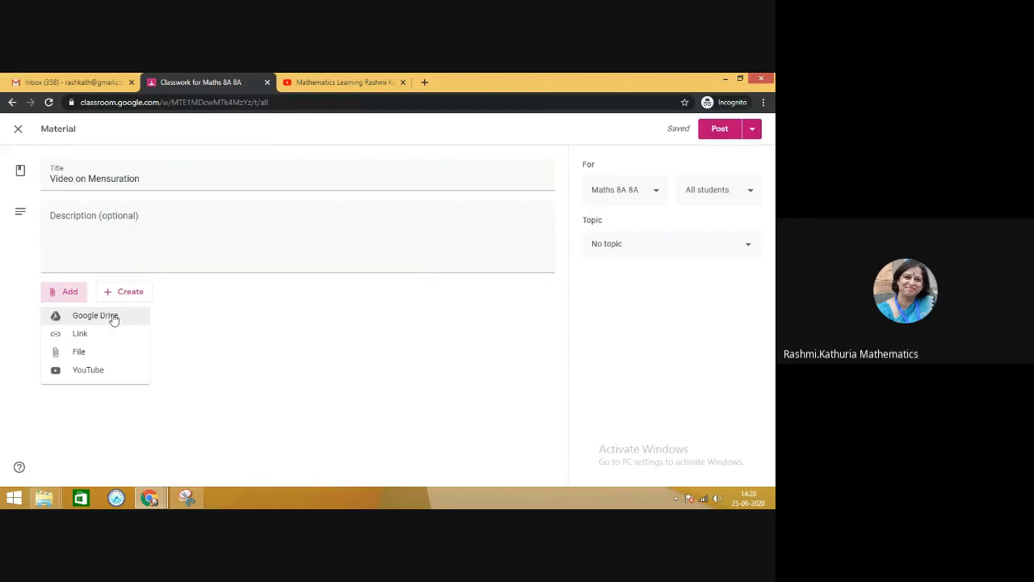
left_click(95, 315)
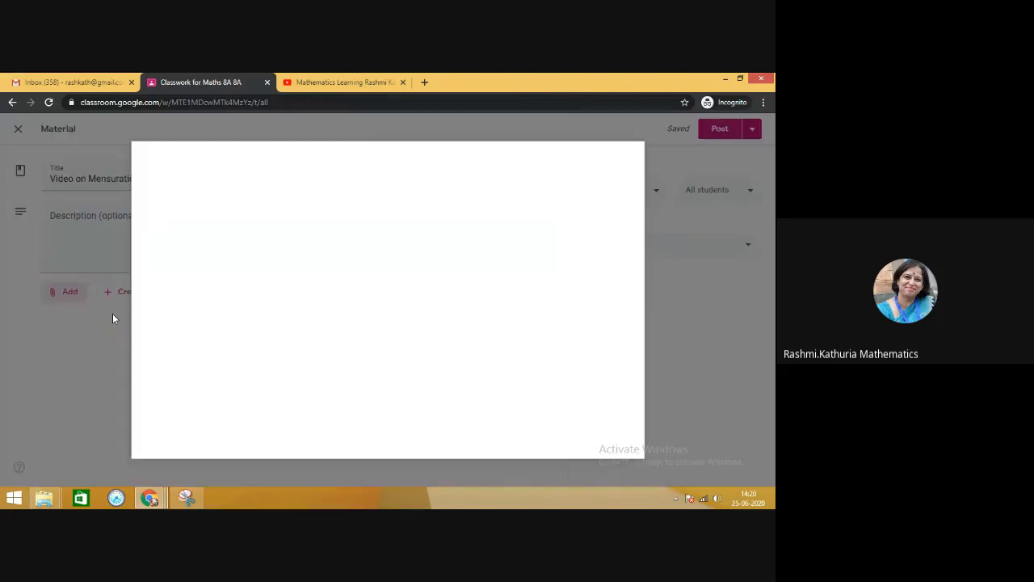
left_click(69, 292)
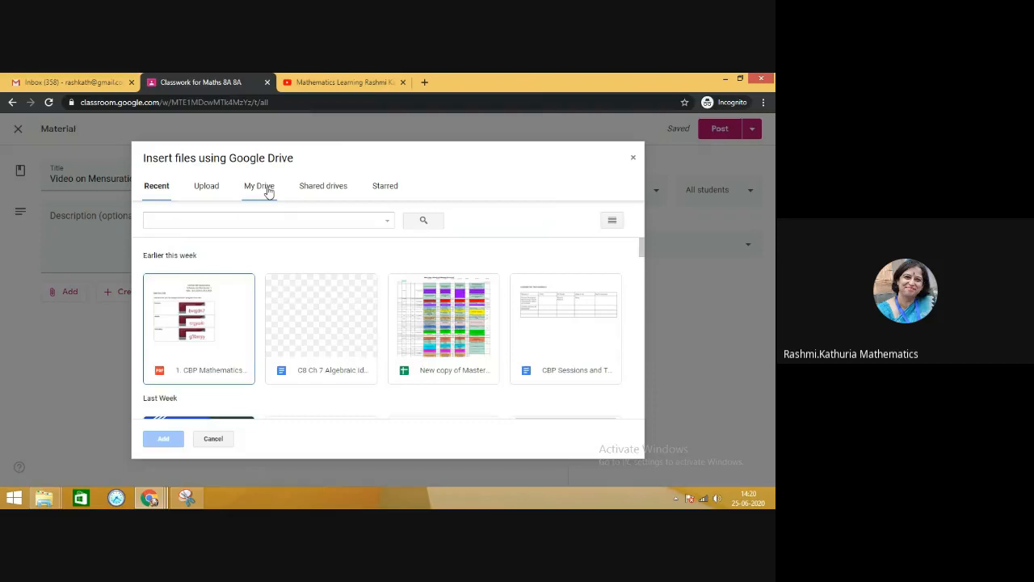
left_click(259, 186)
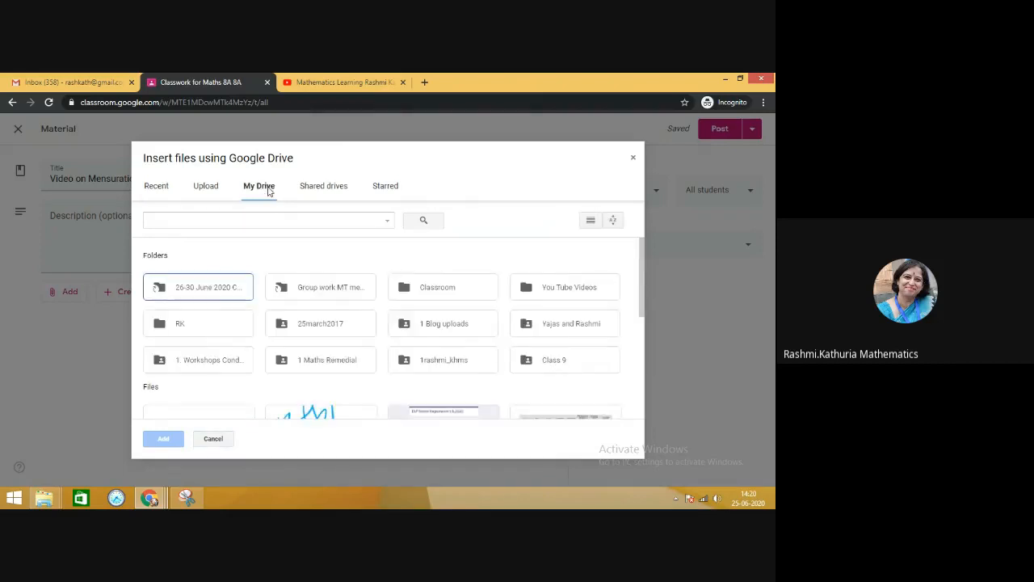
mouse_move(633, 158)
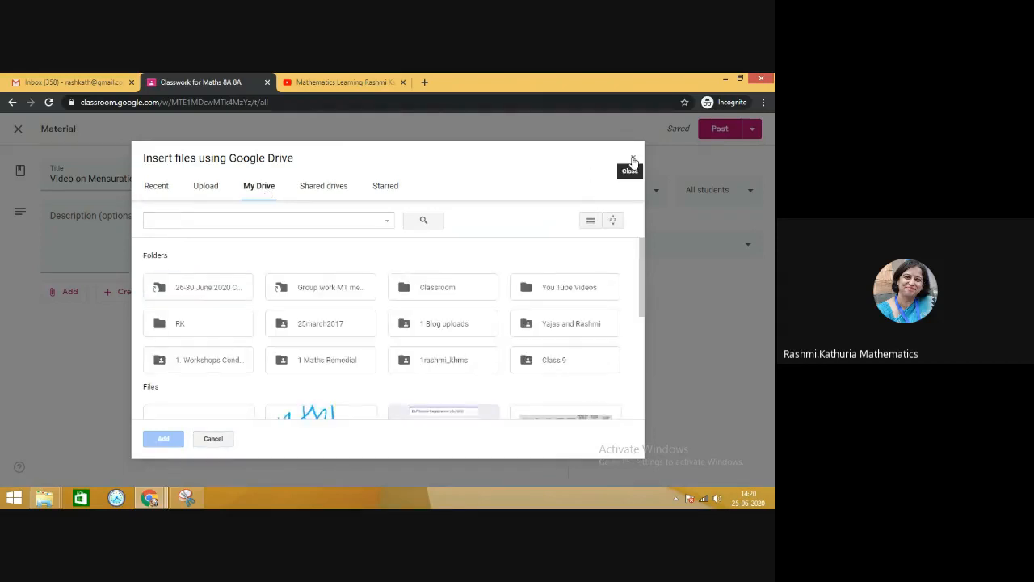
left_click(634, 159)
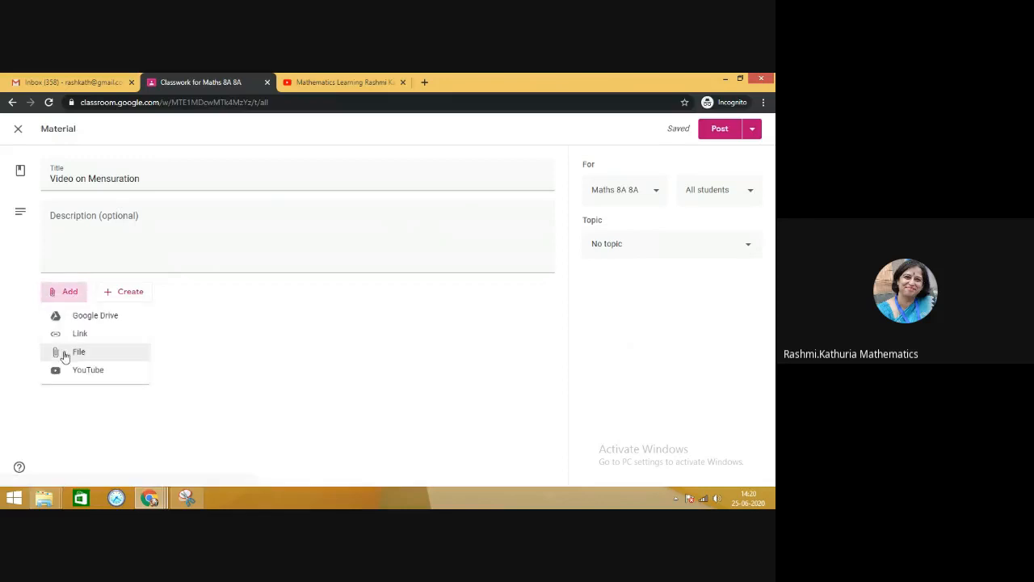
mouse_move(80, 332)
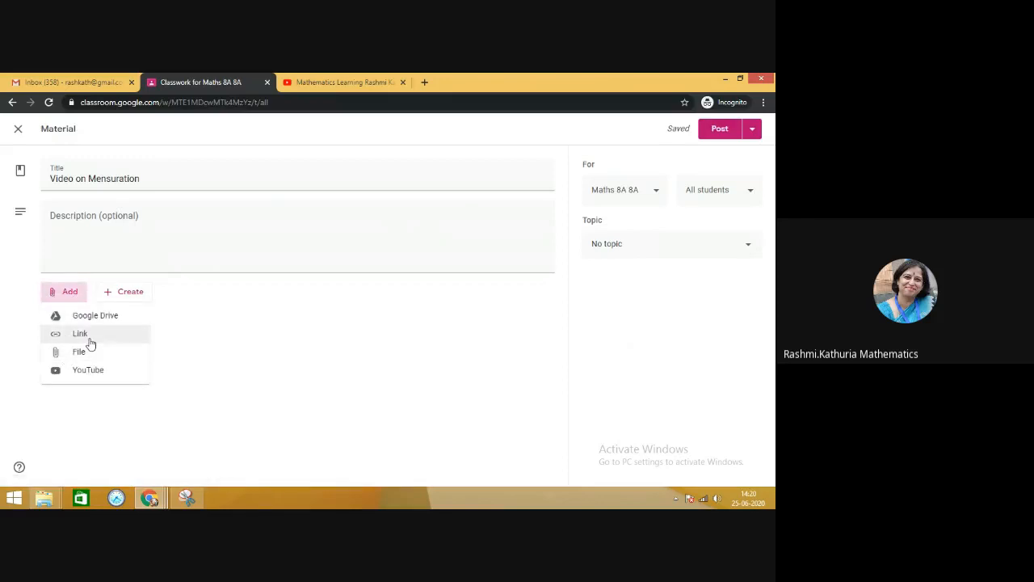
left_click(79, 333)
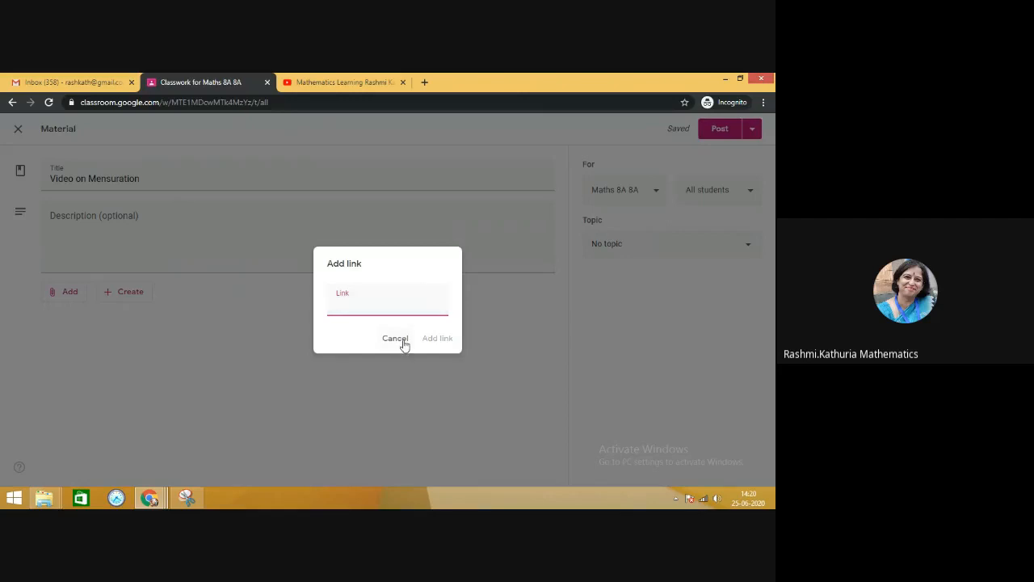
left_click(395, 337)
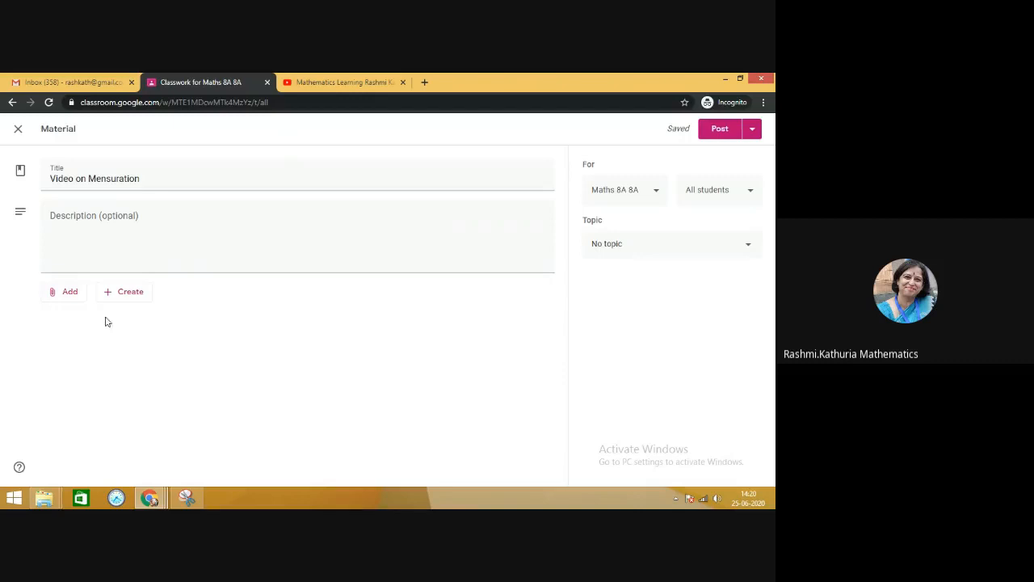
left_click(69, 292)
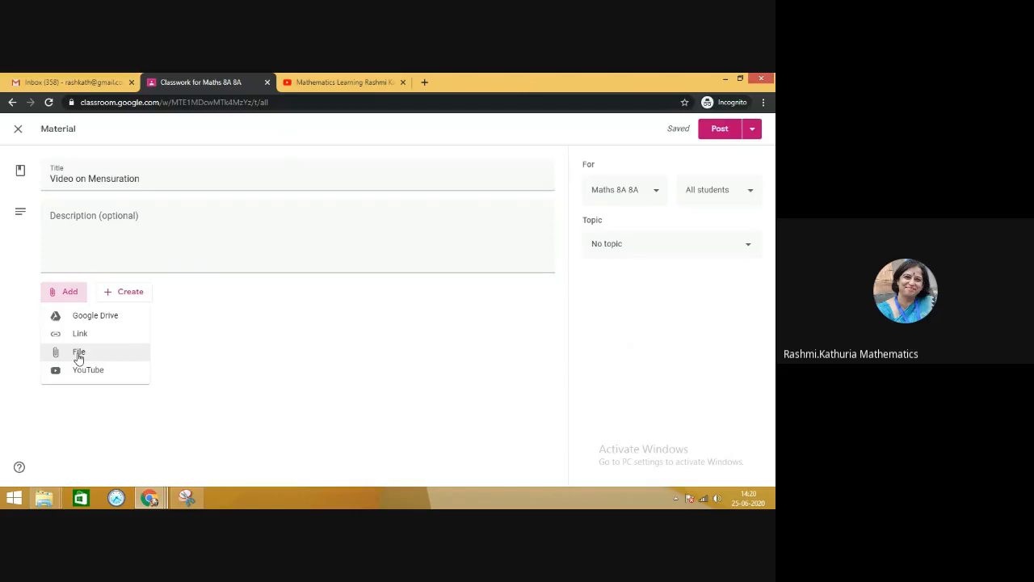
mouse_move(79, 351)
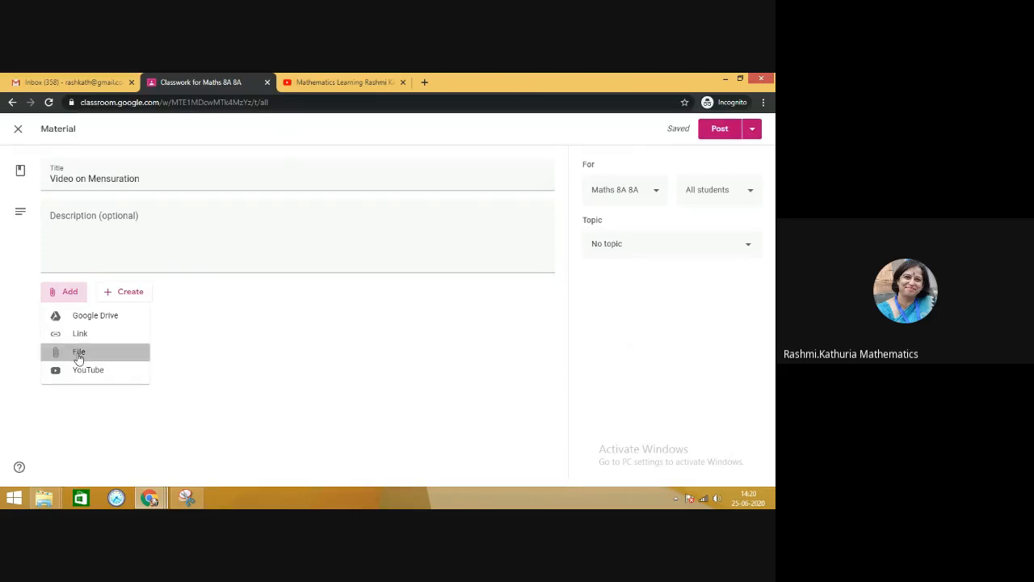
Choose File from the attachment menu to reach the device upload option.
left_click(80, 351)
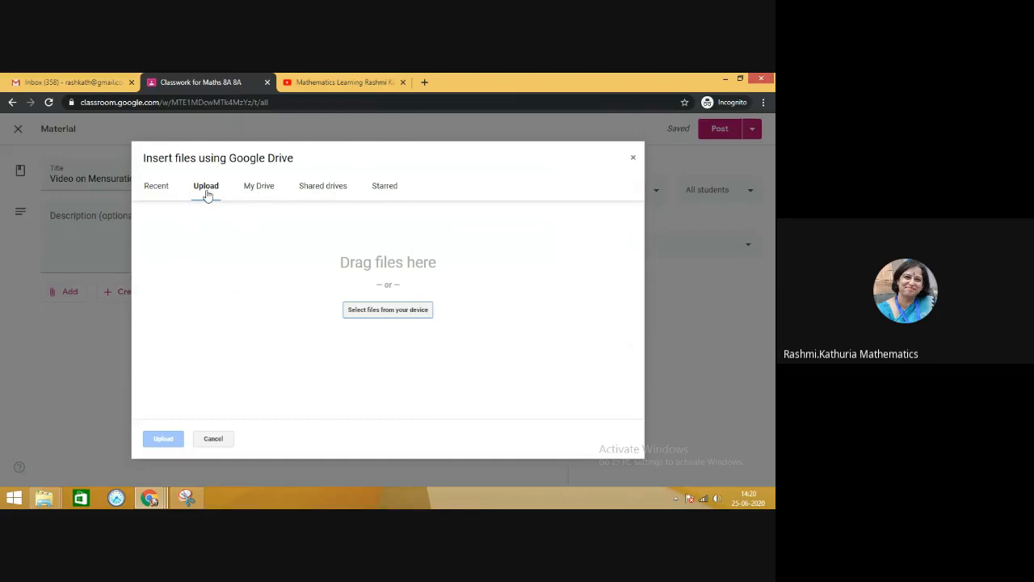
mouse_move(388, 309)
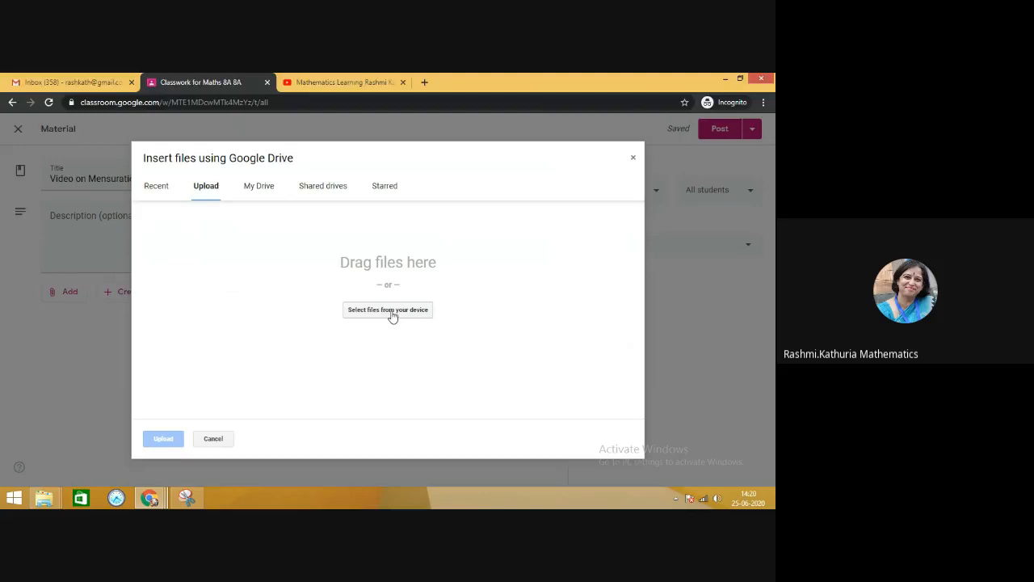
Pick 'Visualising a Cuboid' from the Desktop's Video folder for upload.
left_click(386, 309)
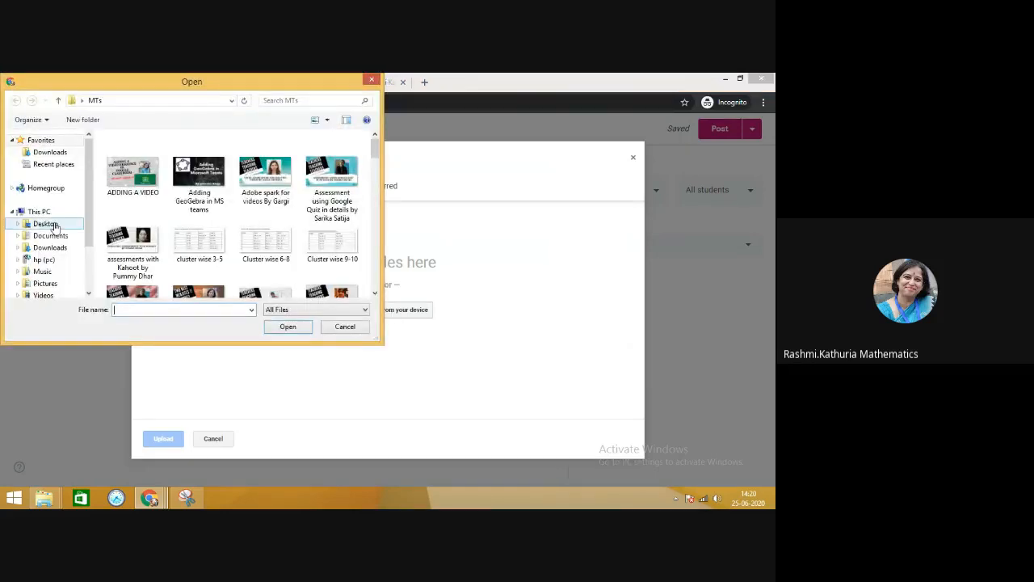
left_click(45, 223)
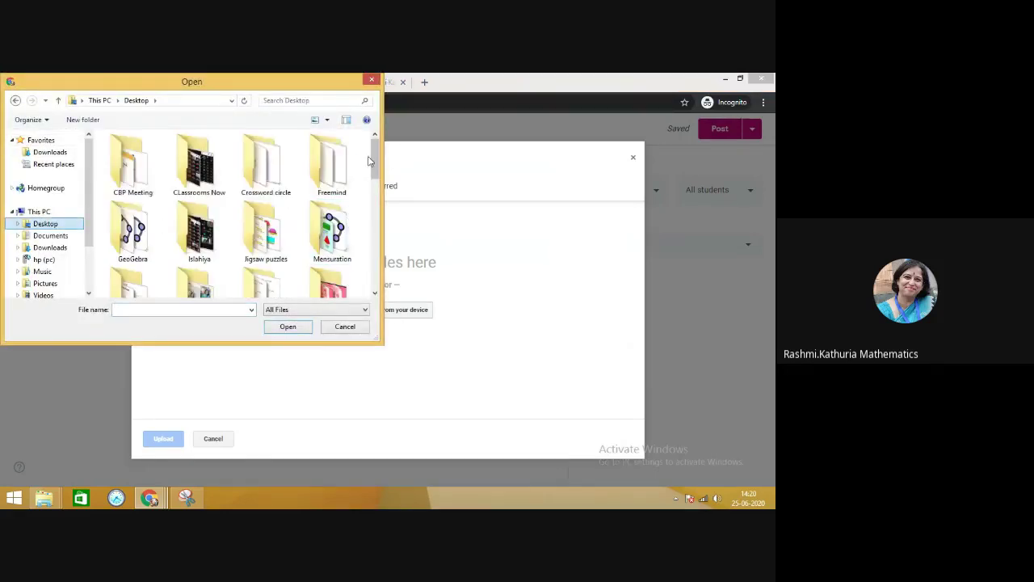
scroll("down", 3)
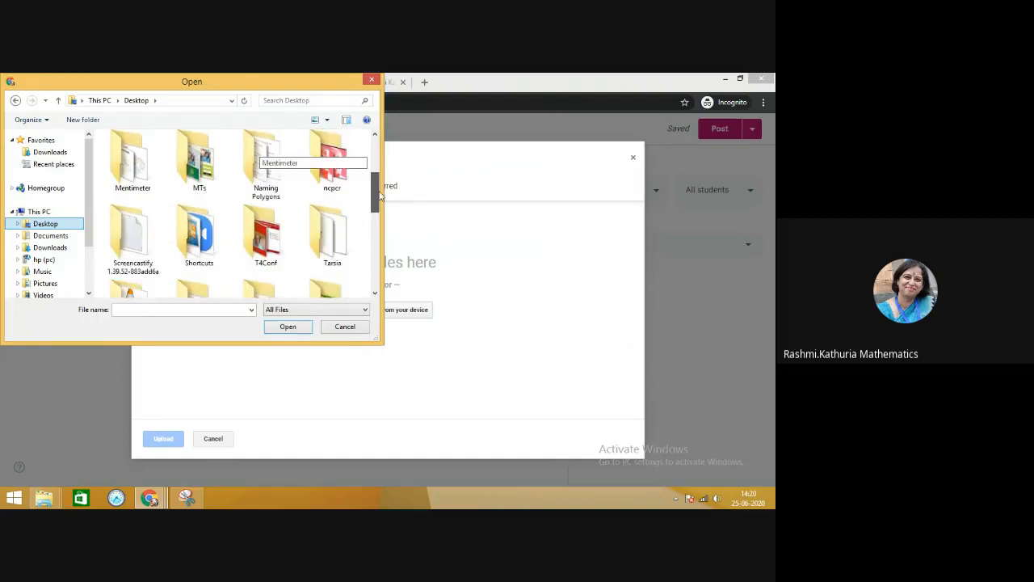
scroll("down", 3)
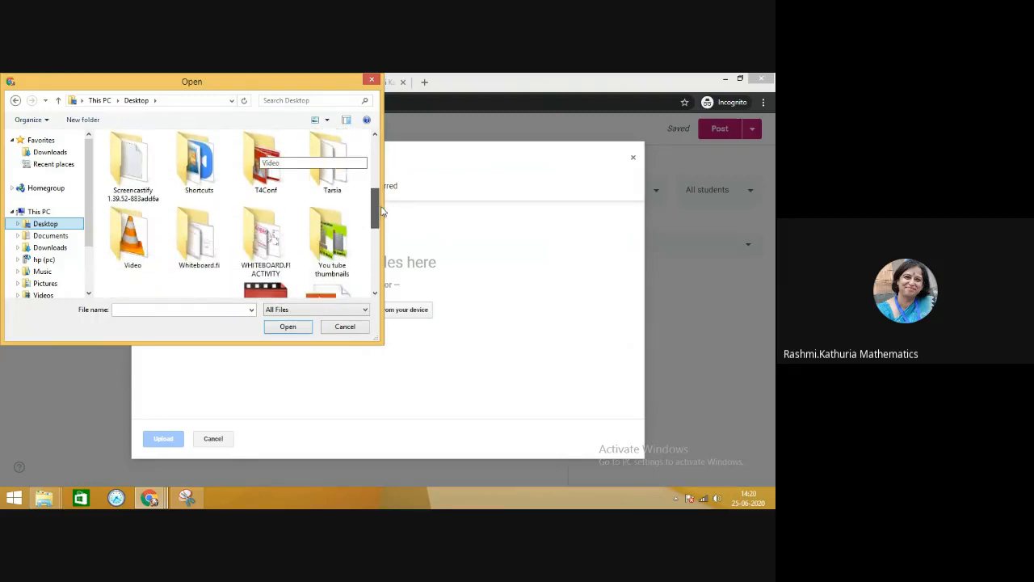
scroll("down", 3)
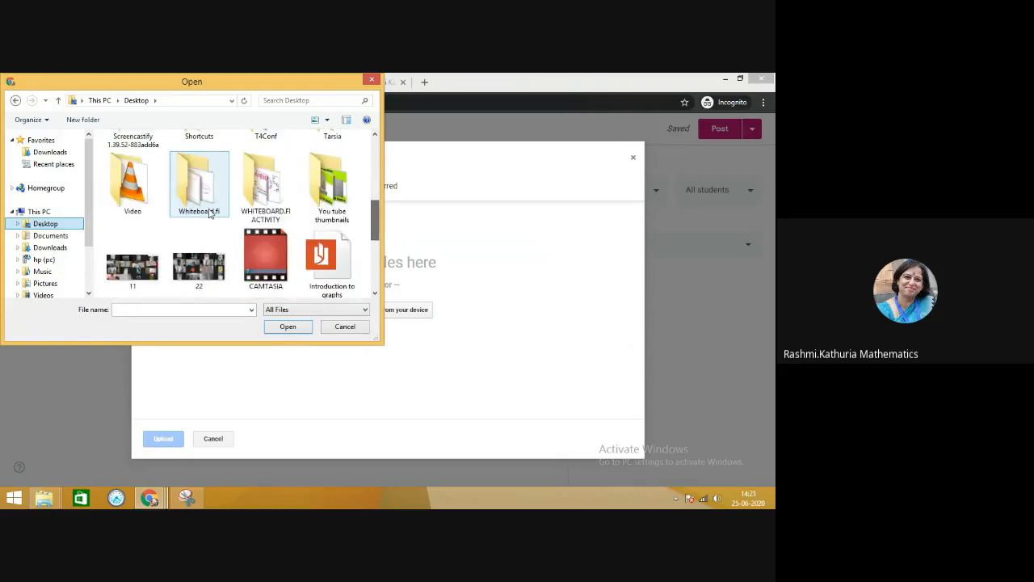
double_click(132, 182)
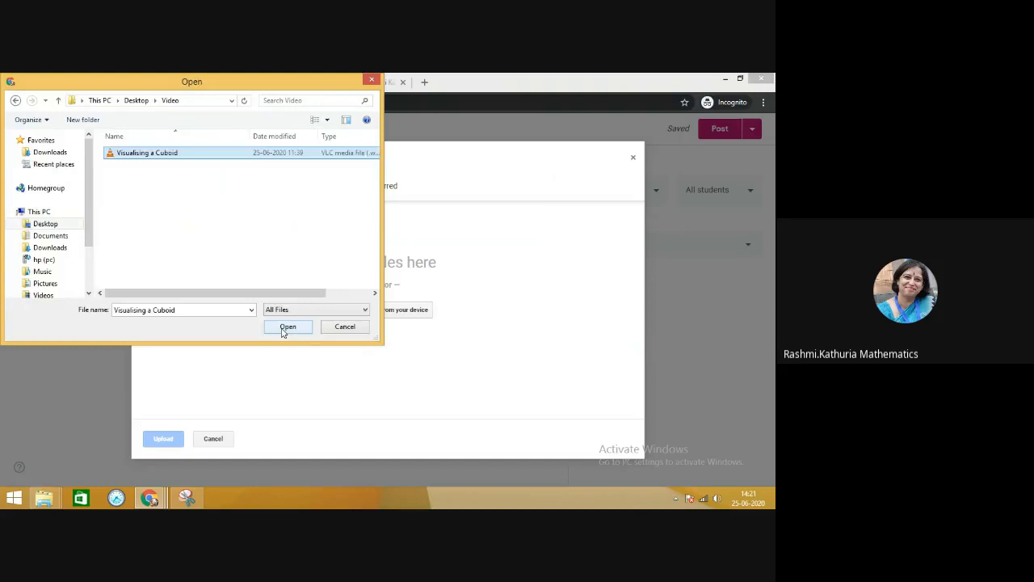
left_click(288, 326)
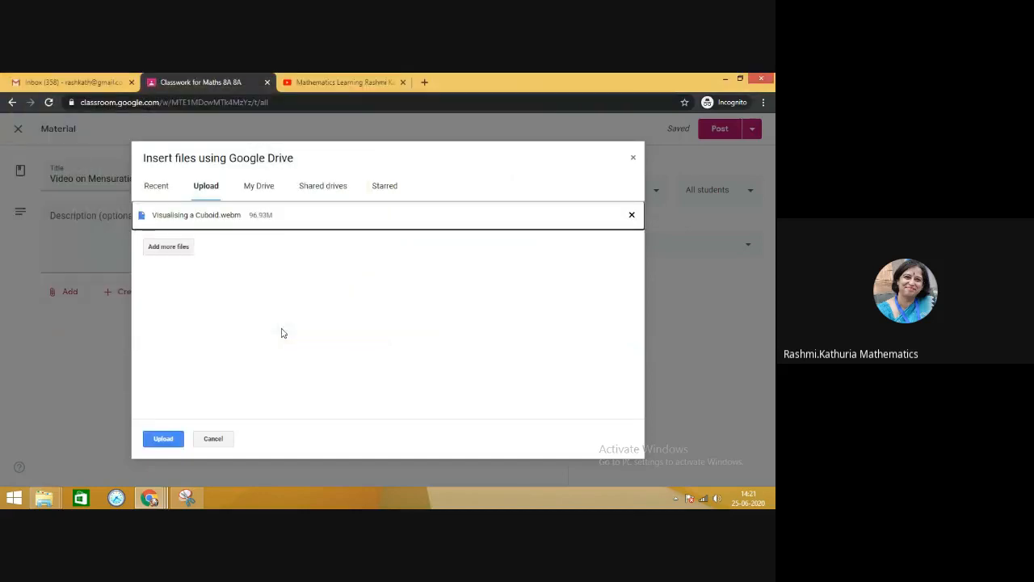
mouse_move(259, 224)
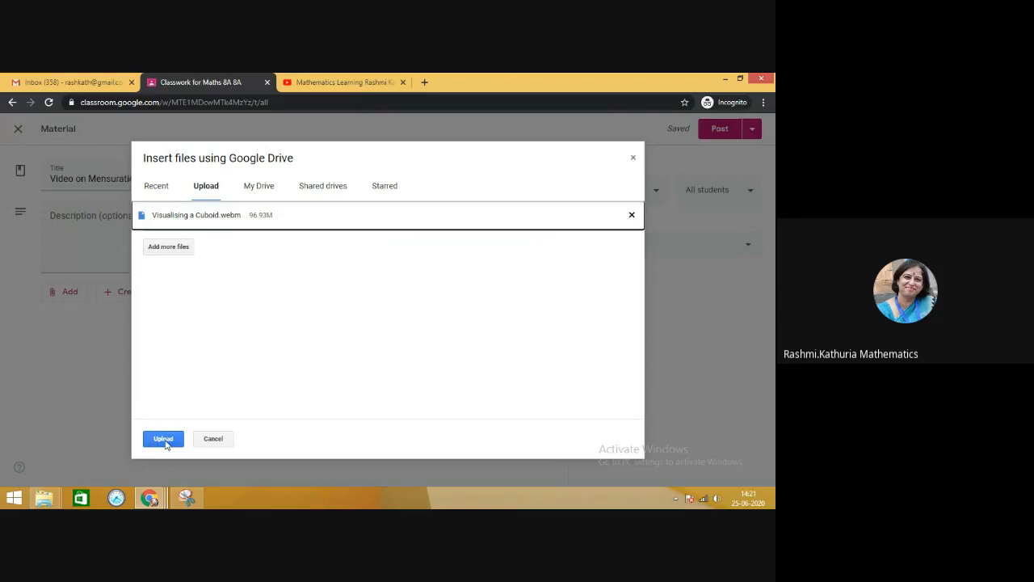
Start uploading 'Visualising a Cuboid.webm', then cancel the upload.
left_click(163, 438)
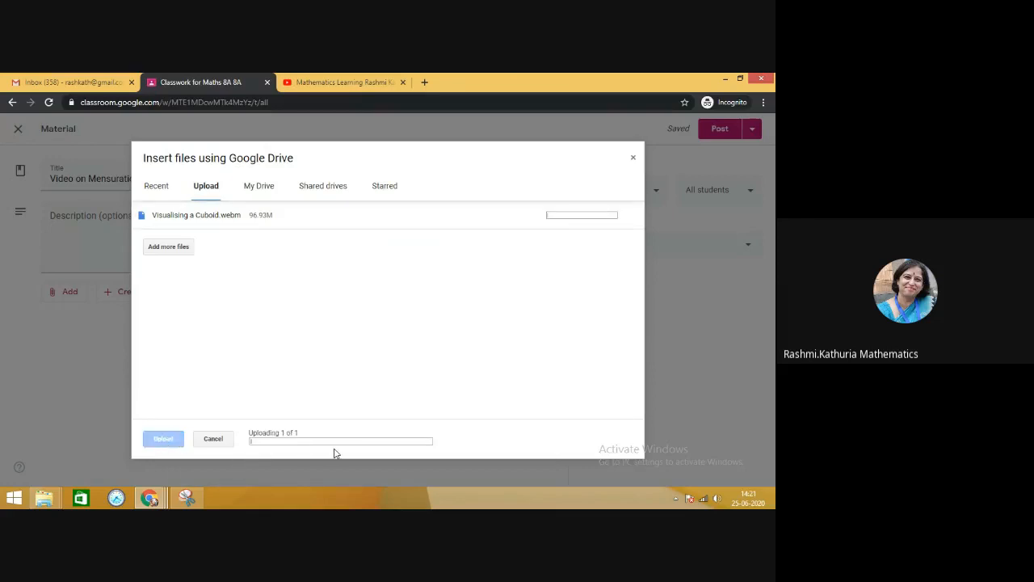
mouse_move(314, 404)
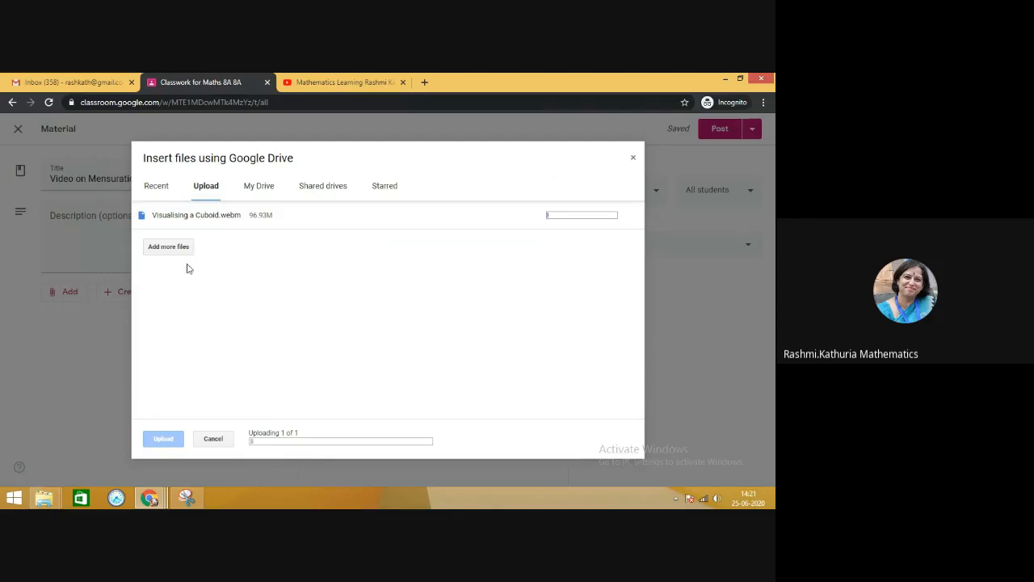
mouse_move(533, 209)
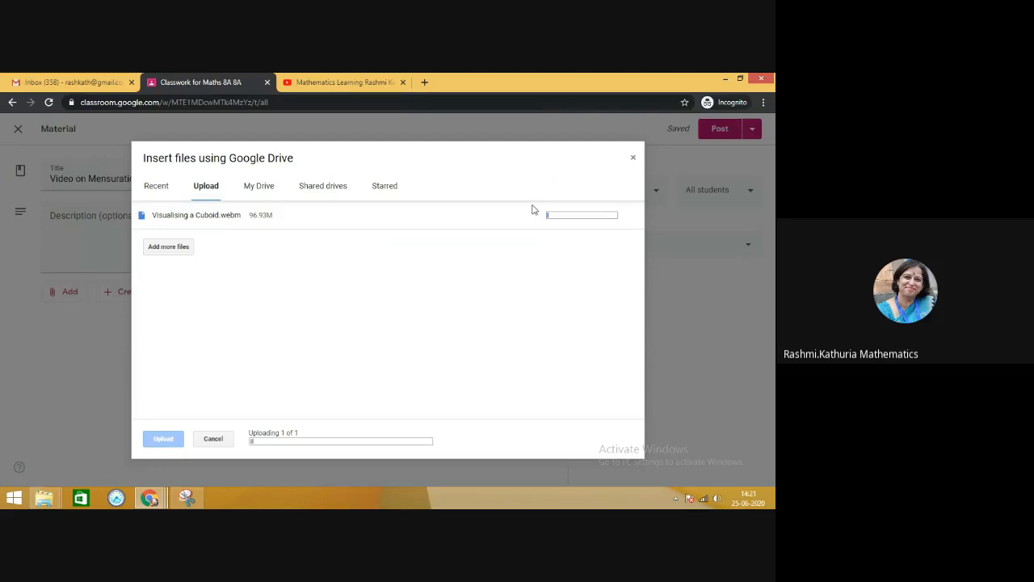
left_click(213, 437)
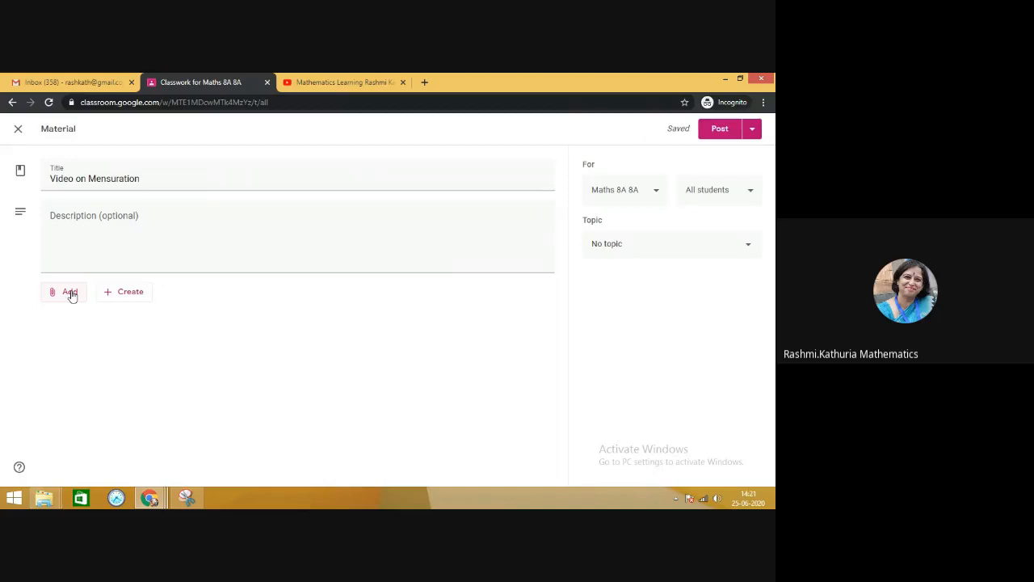
Choose YouTube from the material's Add menu to open the Insert video dialog.
left_click(67, 292)
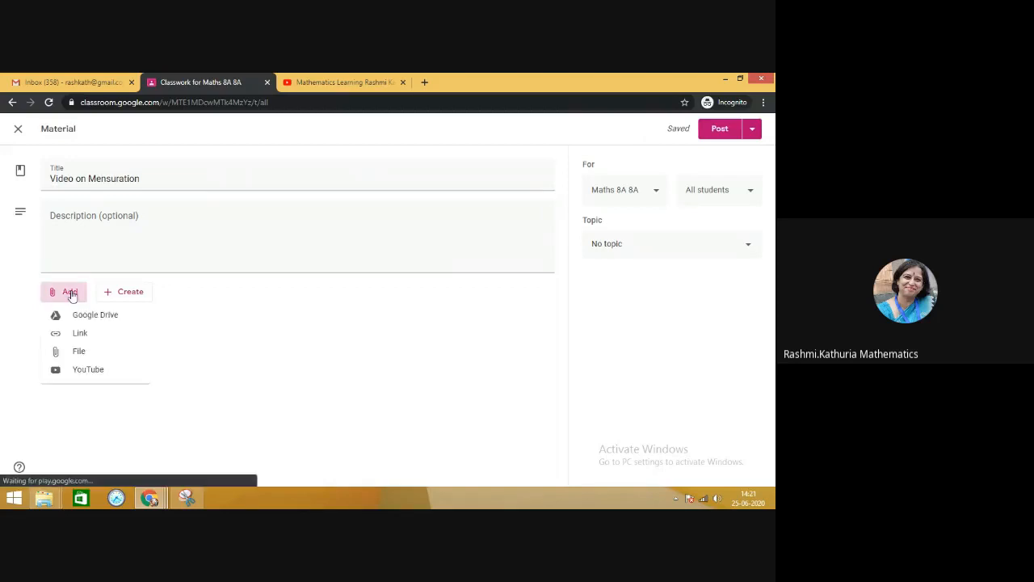
mouse_move(88, 369)
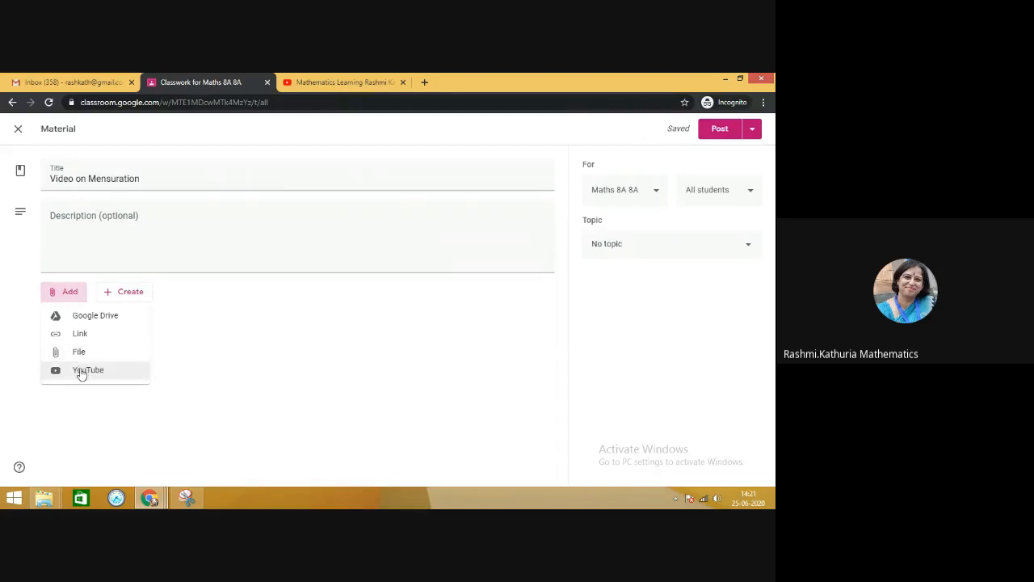
left_click(87, 369)
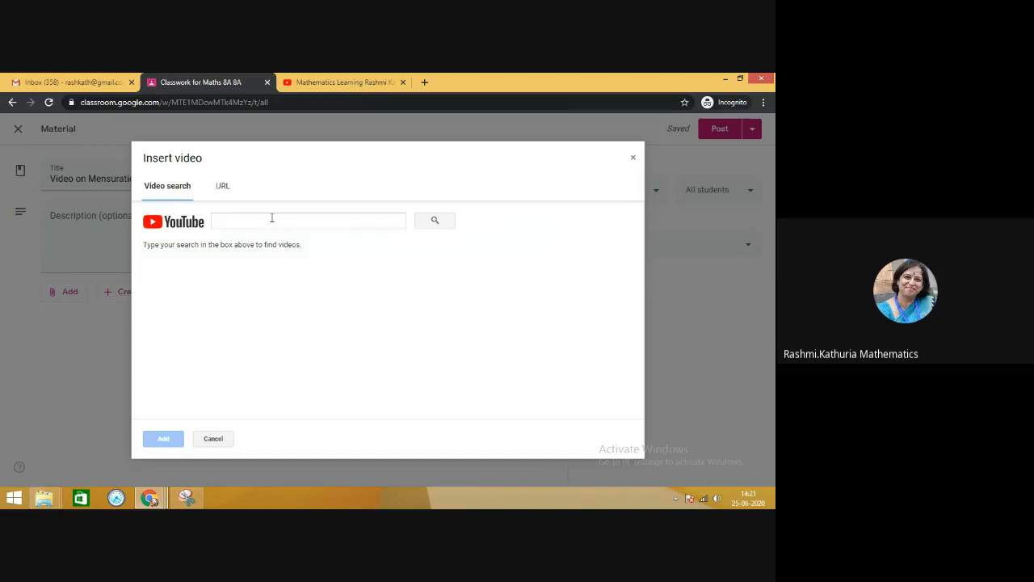
mouse_move(247, 220)
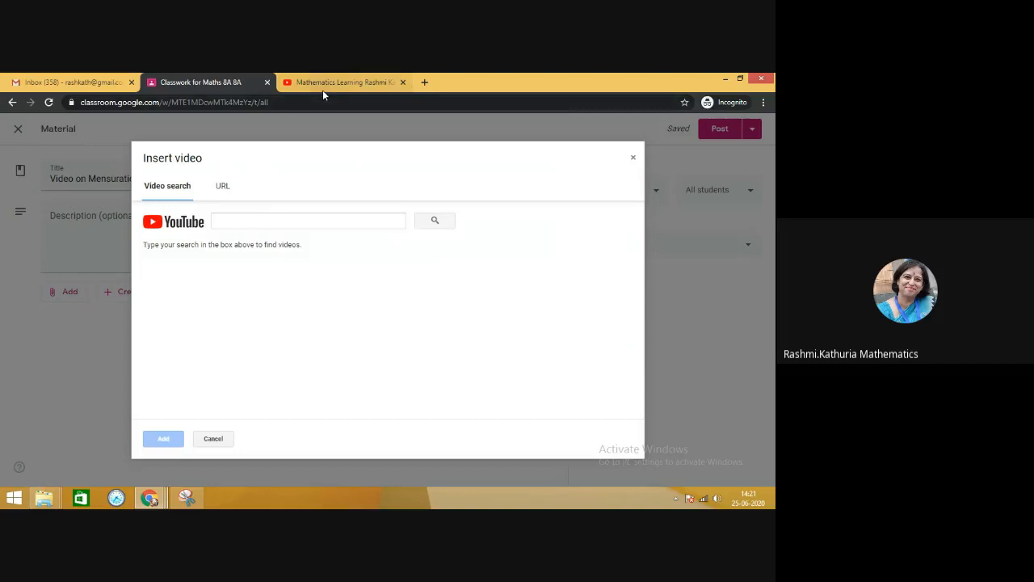
mouse_move(339, 82)
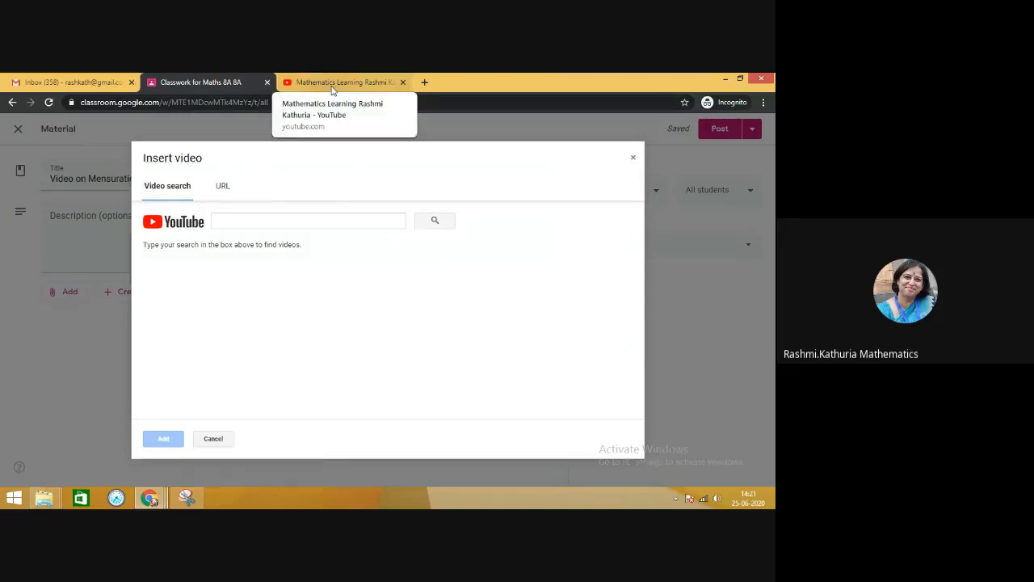
Copy the share link of the 'Interactive activity Using GeoGebra' video, back in Classroom.
left_click(343, 81)
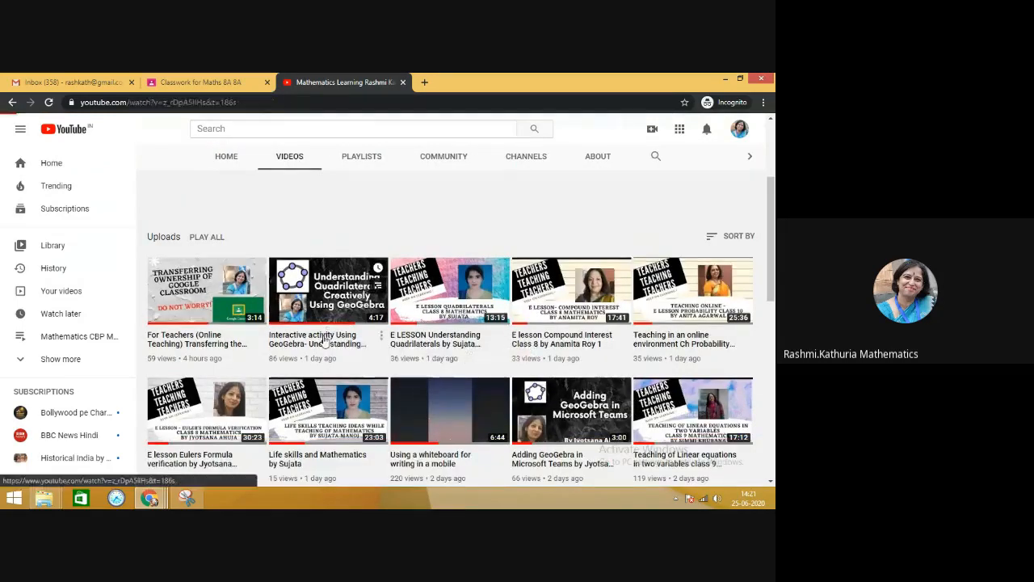
left_click(328, 291)
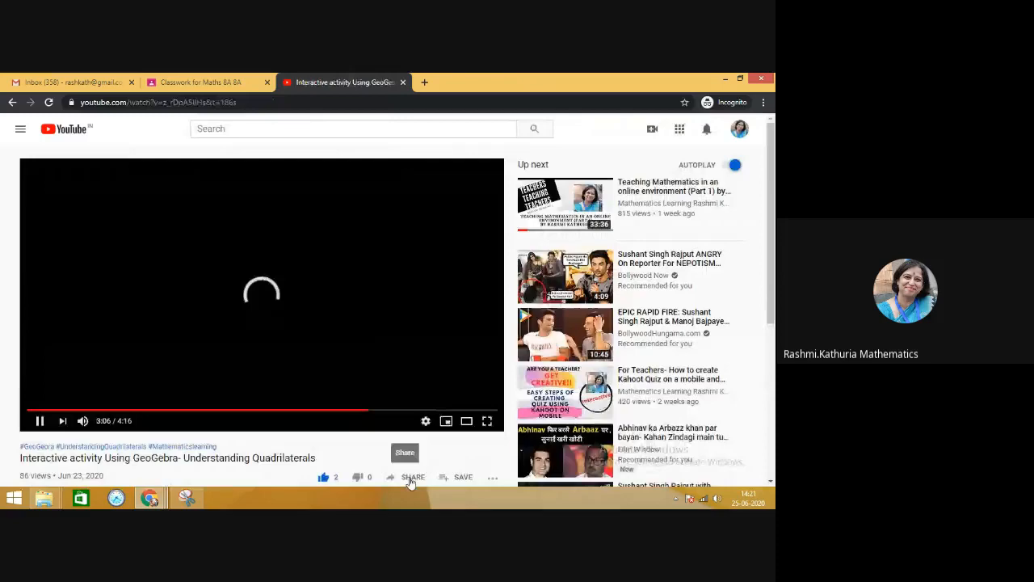
left_click(413, 477)
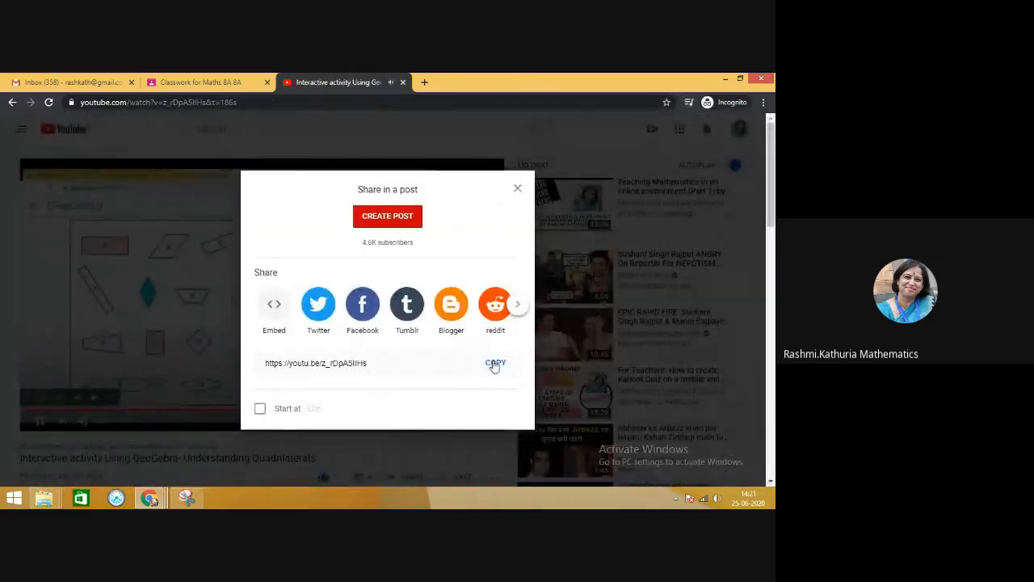
left_click(495, 363)
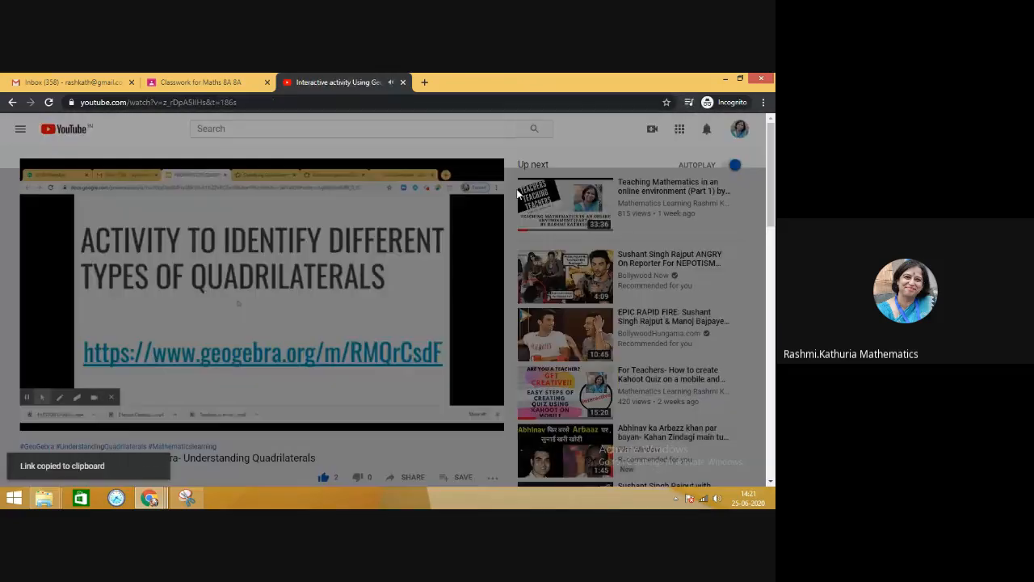
left_click(202, 81)
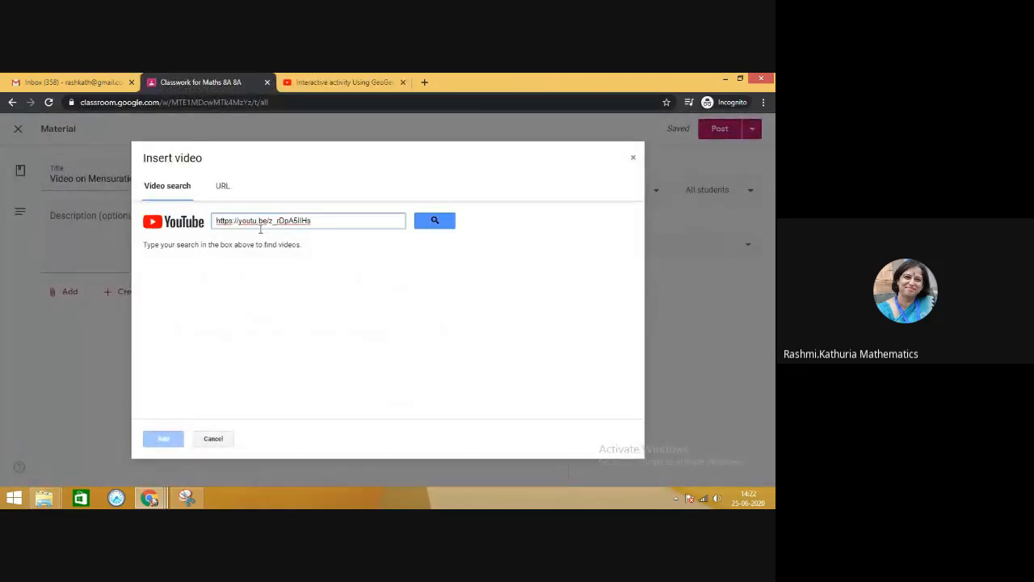
Search YouTube for the pasted link and add the GeoGebra 'Understanding Quadrilaterals' video.
left_click(435, 220)
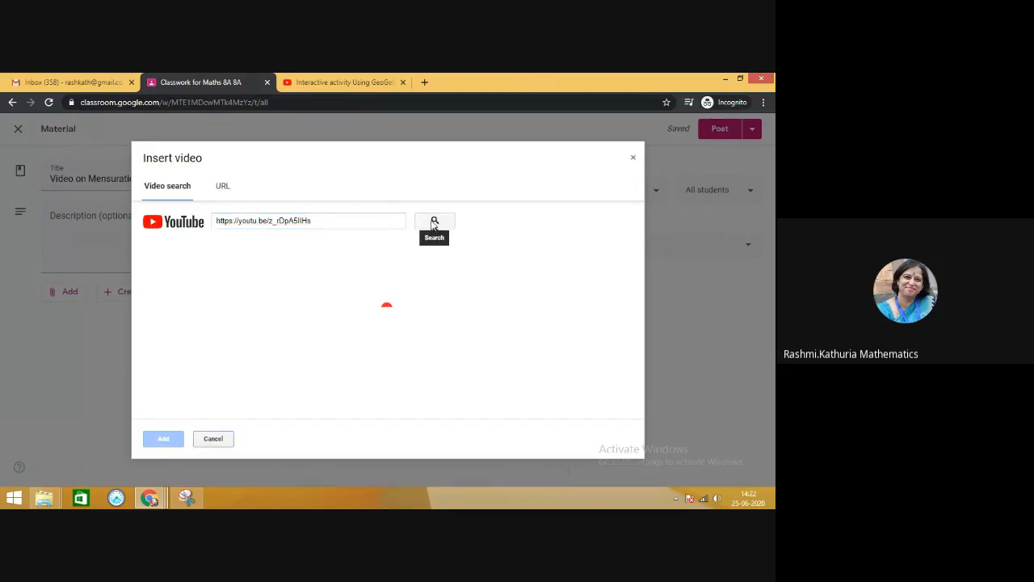
left_click(434, 221)
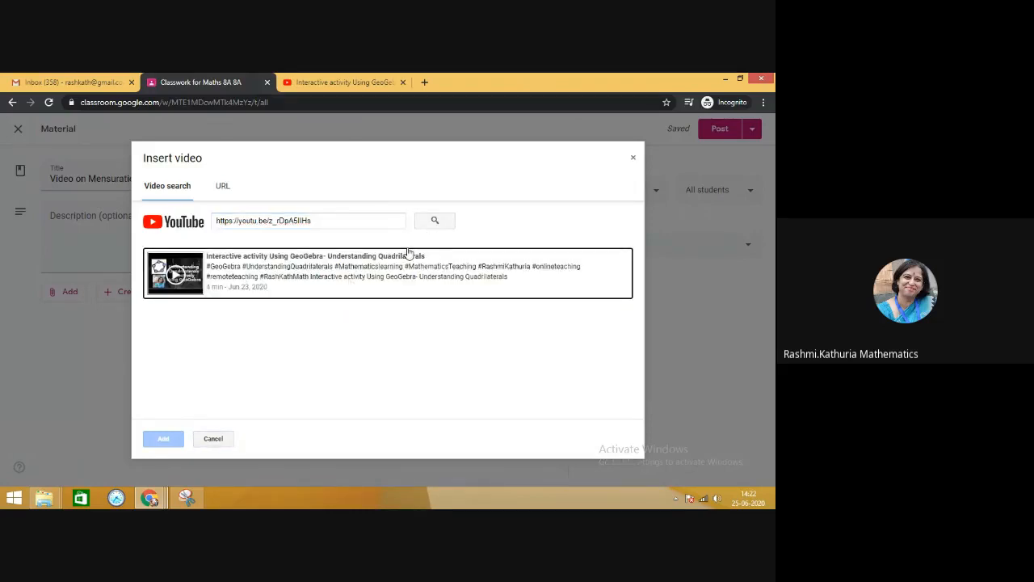
left_click(388, 273)
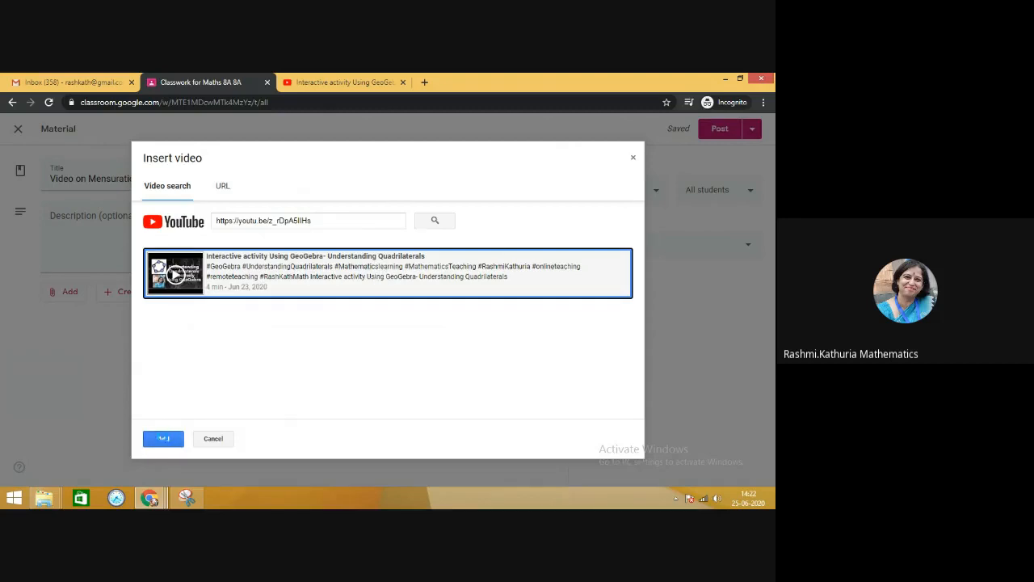
left_click(162, 438)
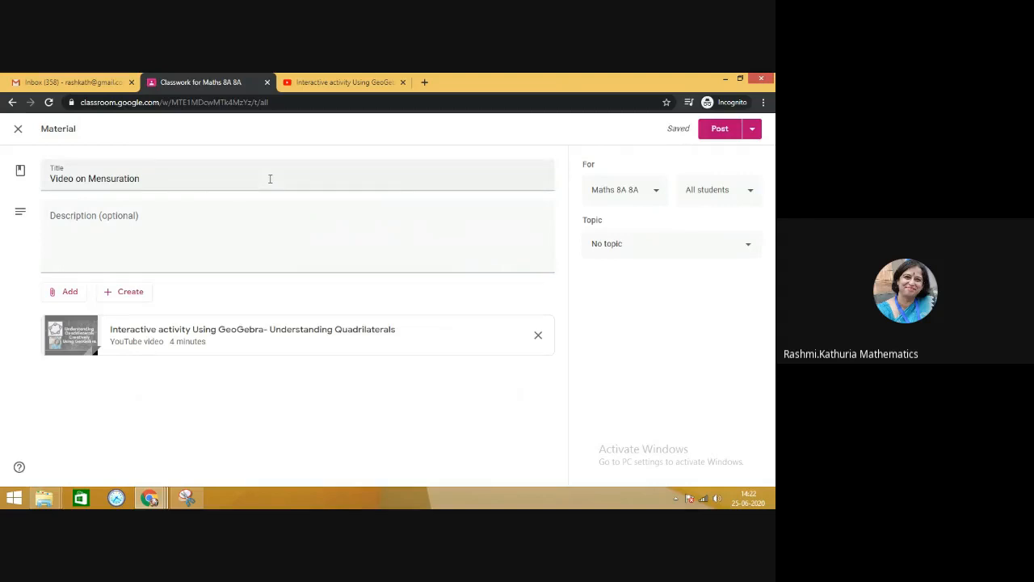
mouse_move(231, 335)
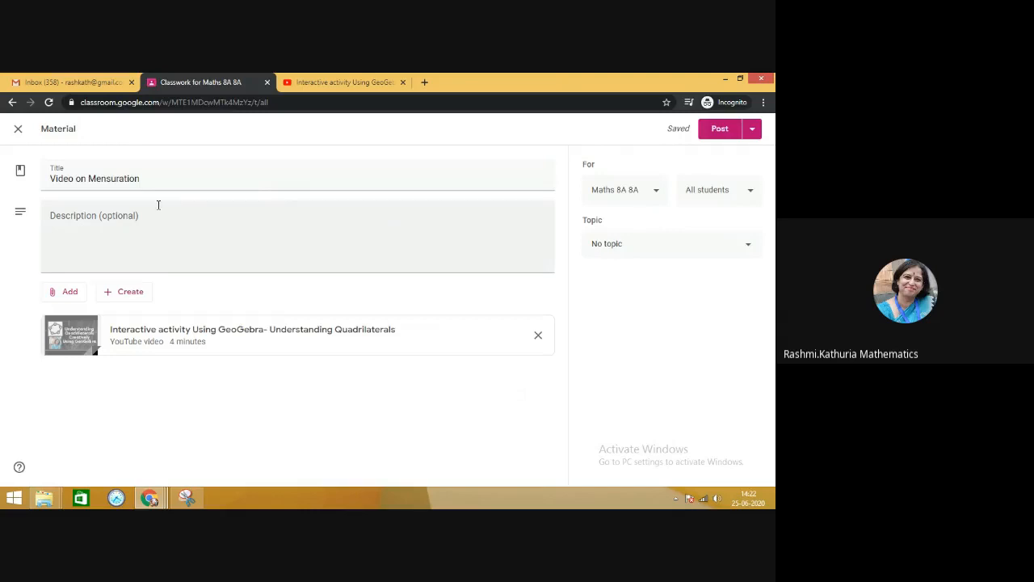
mouse_move(281, 228)
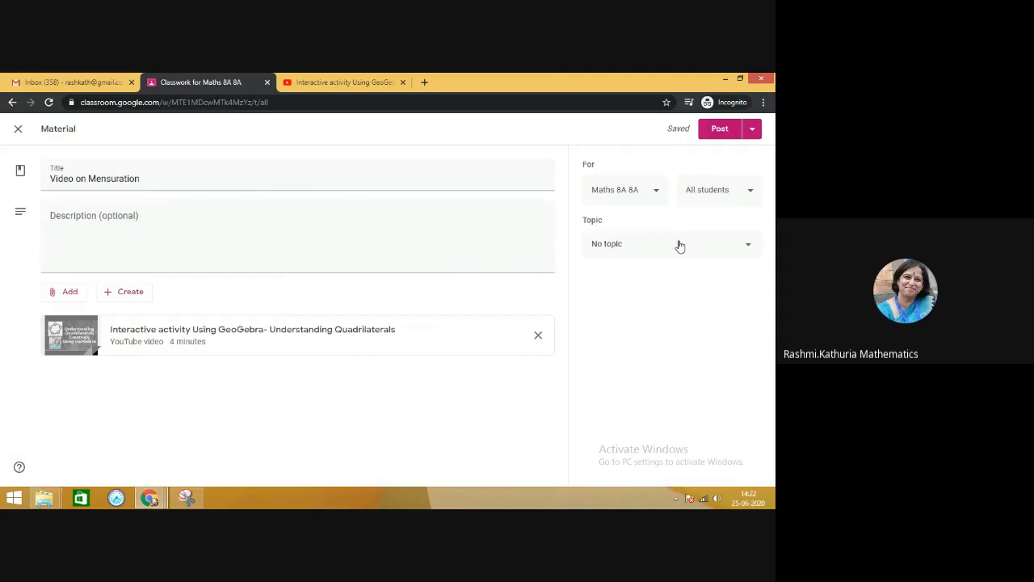
mouse_move(661, 249)
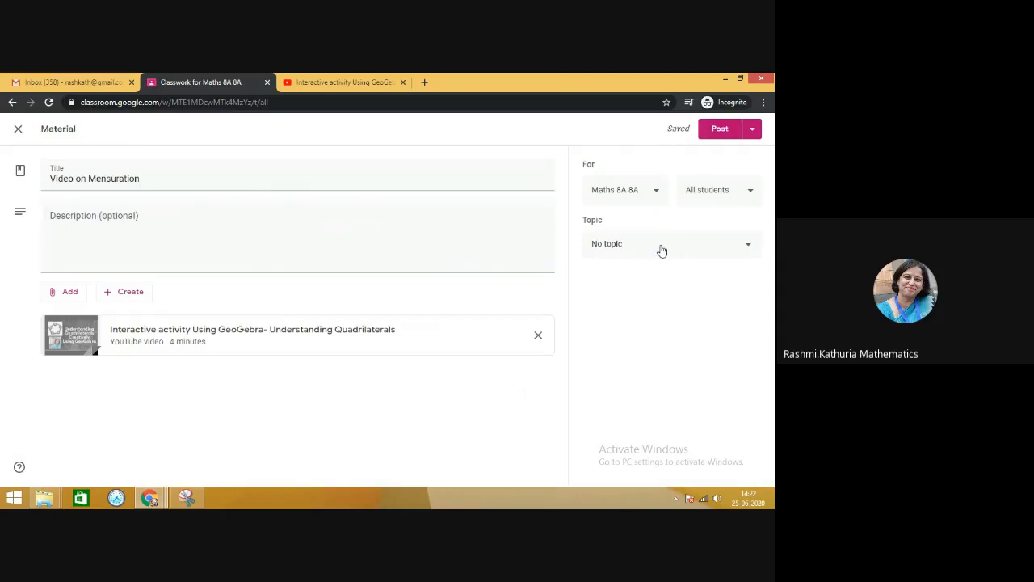
Choose Ch Mensuration from the material's Topic dropdown.
left_click(671, 244)
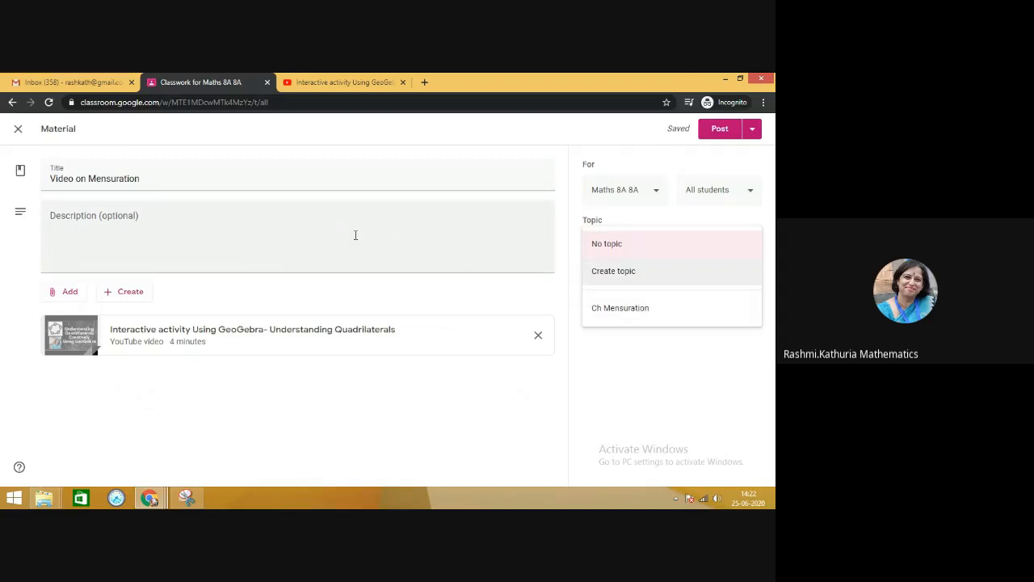
mouse_move(633, 314)
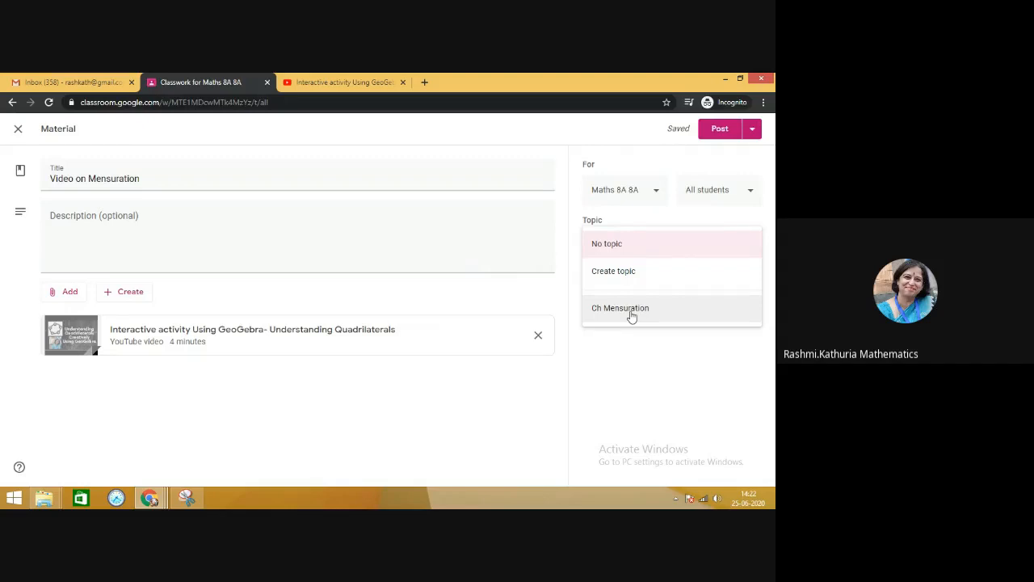
left_click(620, 307)
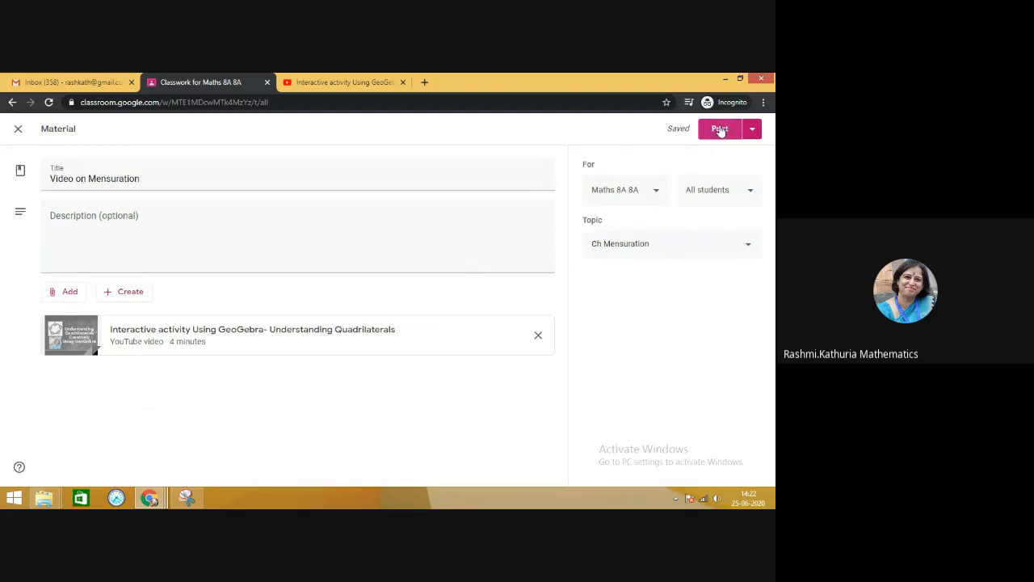
Post the Video on Mensuration material to Maths 8A Classwork.
left_click(719, 128)
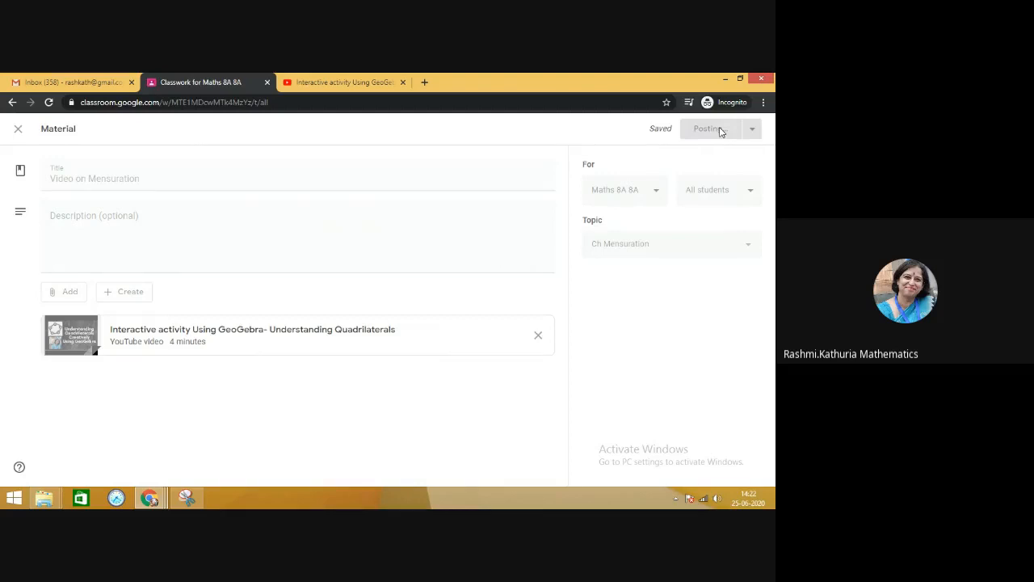
left_click(707, 129)
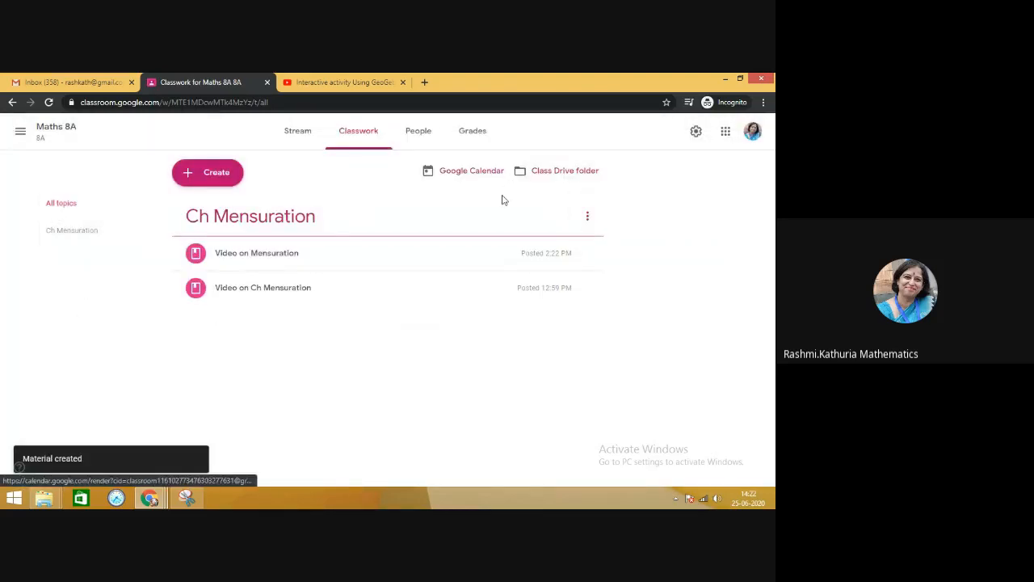
mouse_move(380, 287)
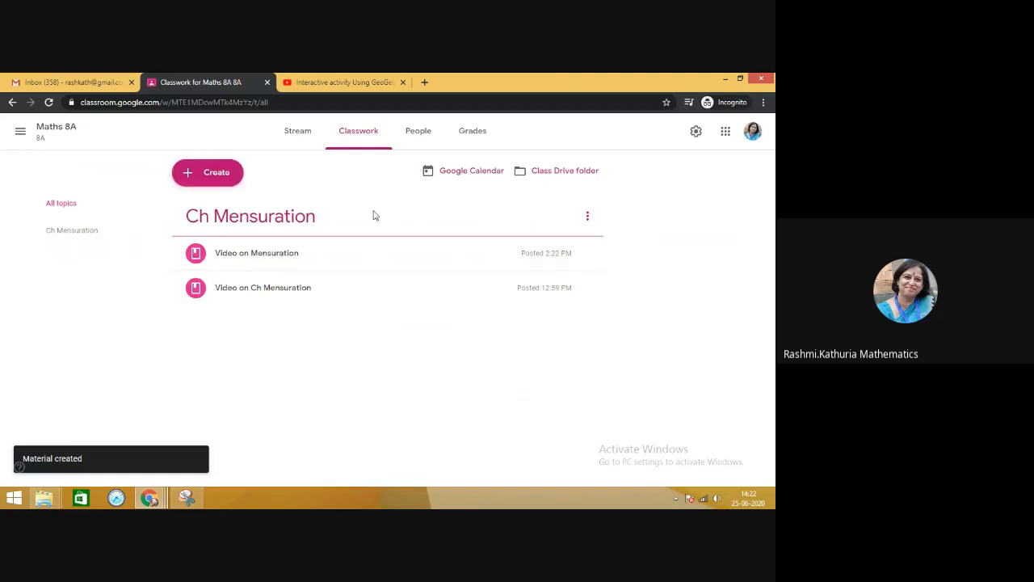
mouse_move(344, 81)
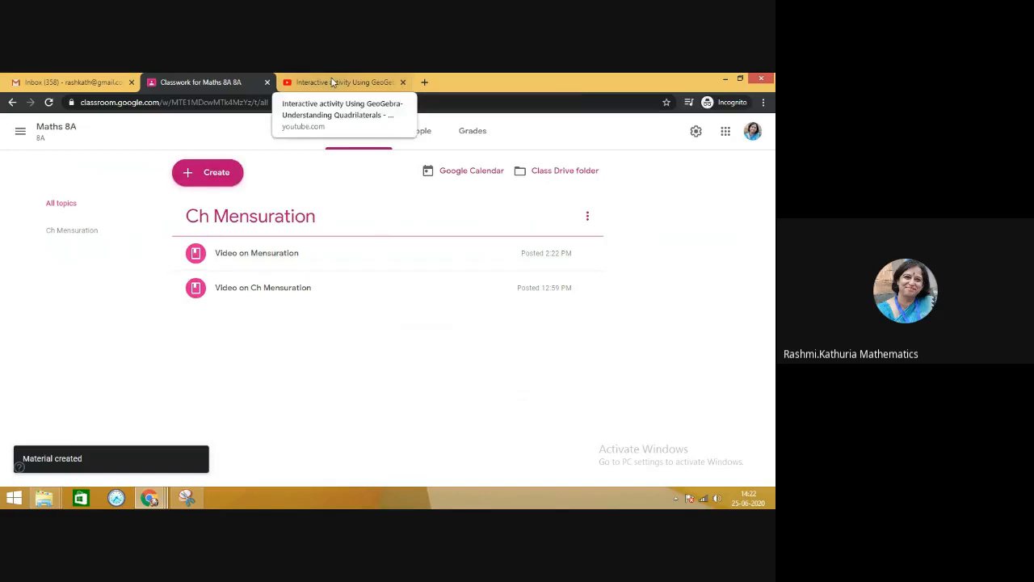
mouse_move(118, 407)
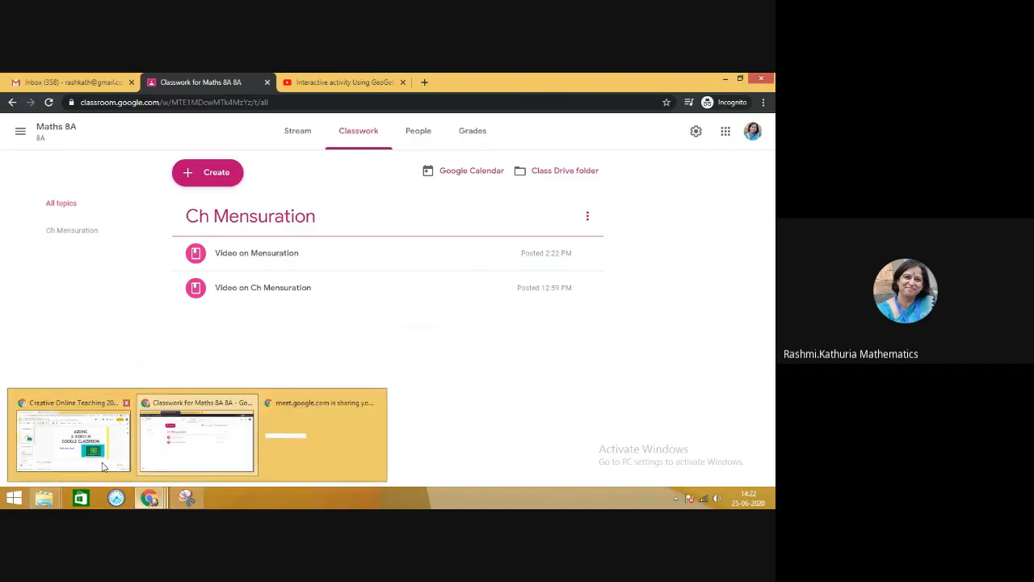
Switch to the Chrome window and select the Google Meet call tab.
left_click(71, 436)
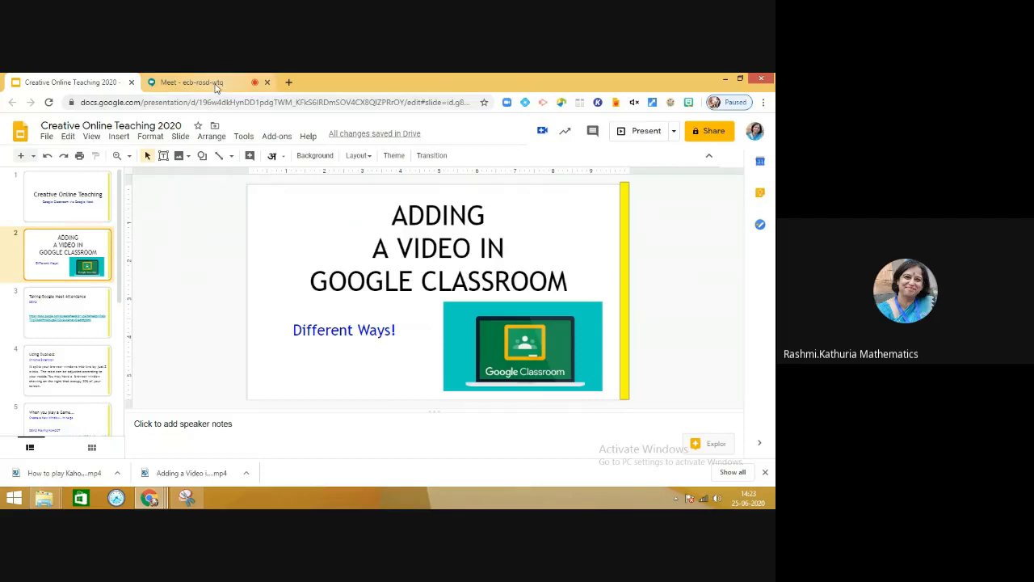
left_click(186, 81)
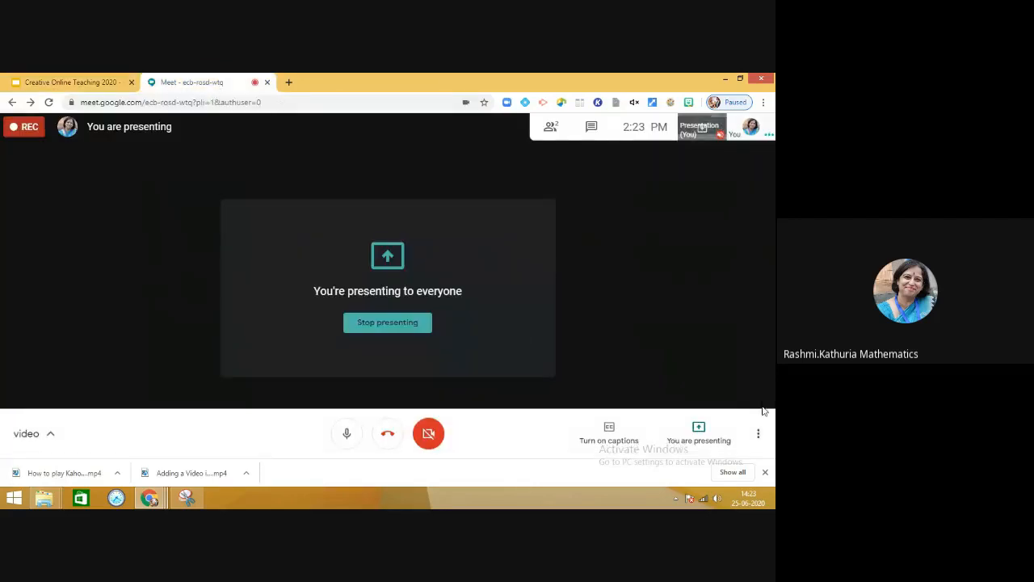